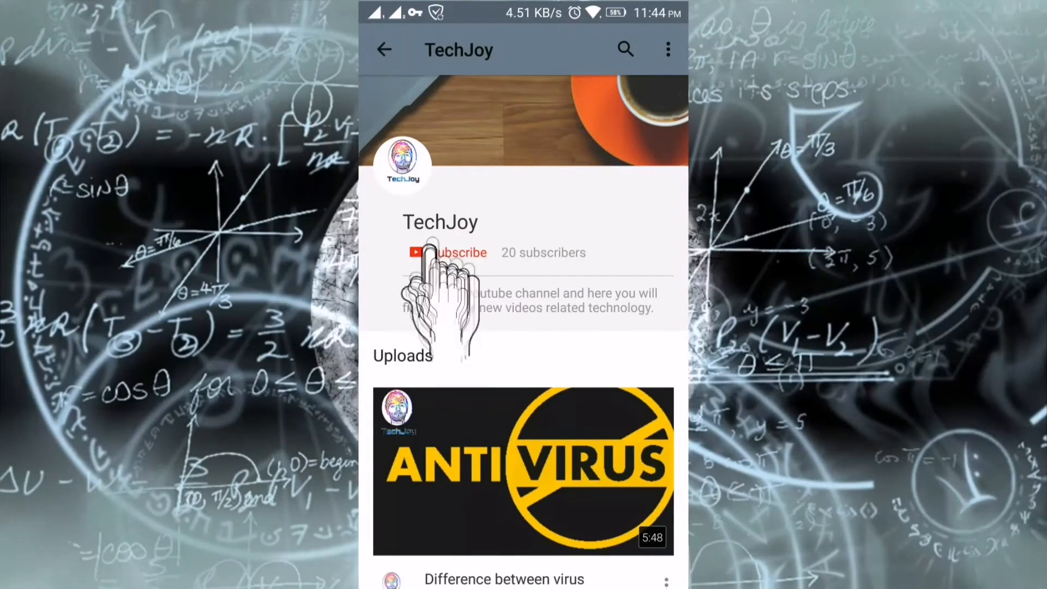
Step: Search Google from the address bar for 'download stock firmware duk l09'
click(452, 252)
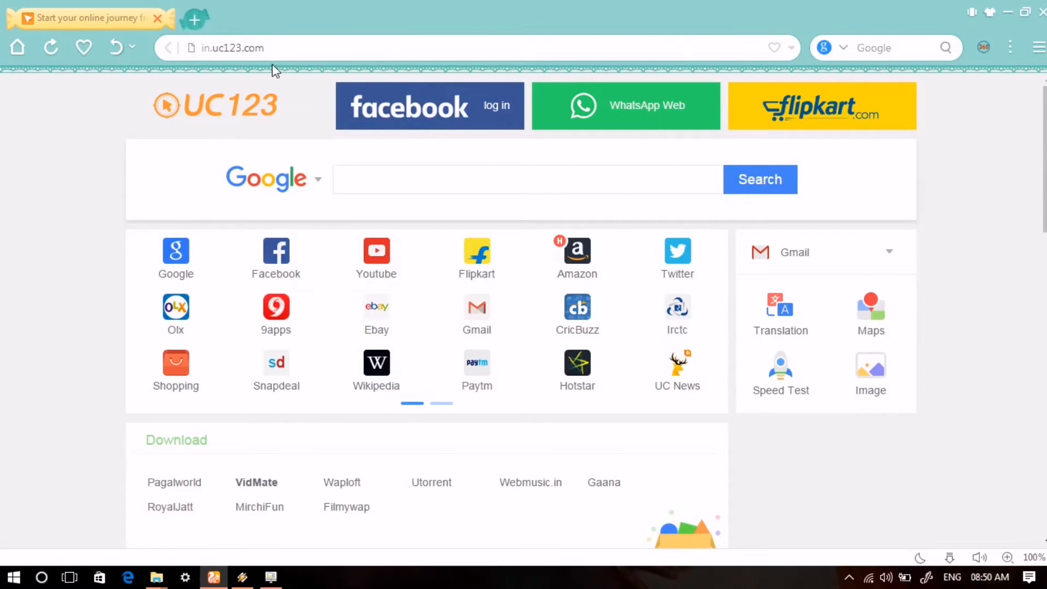
text(marugujarat.in)
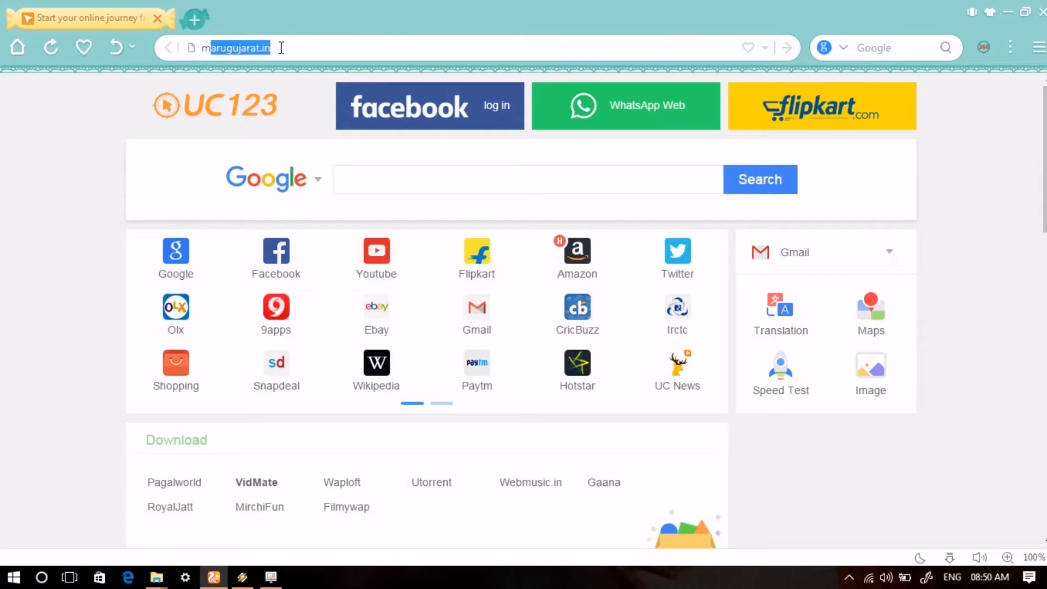
text(pixabay.com)
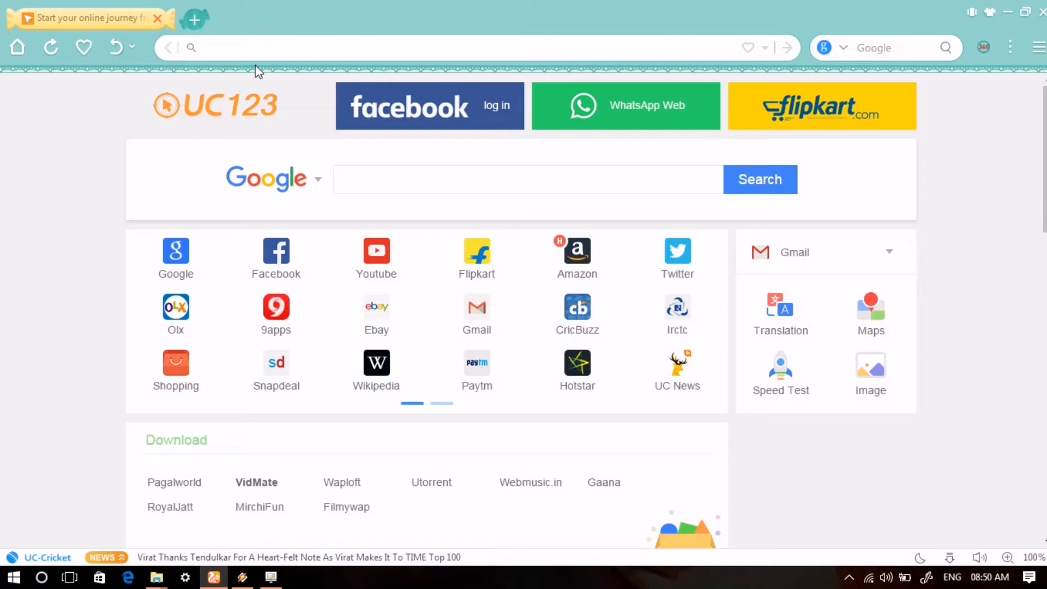
text(dow)
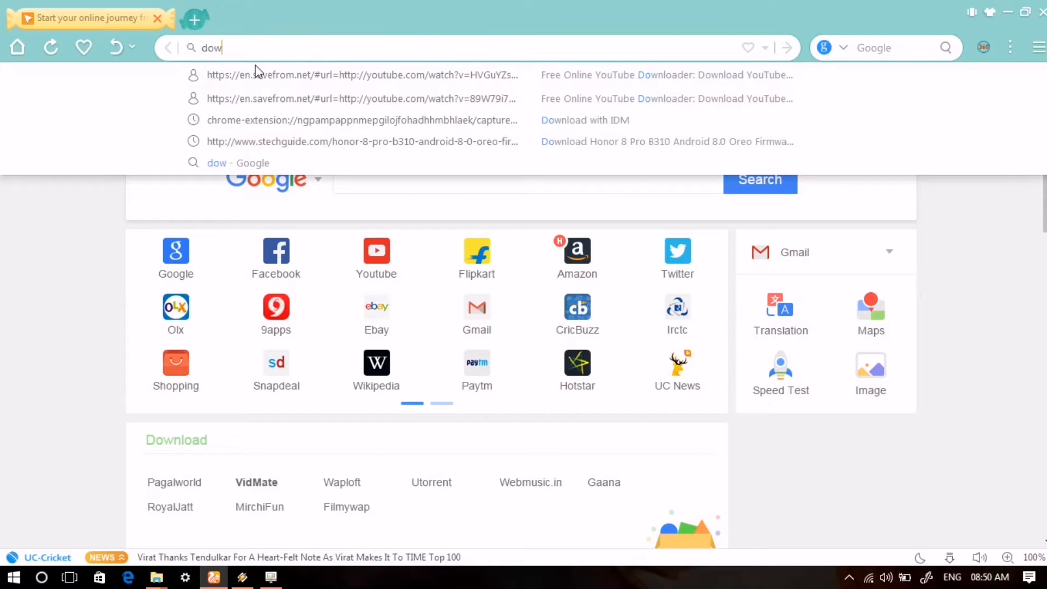
text(nload s)
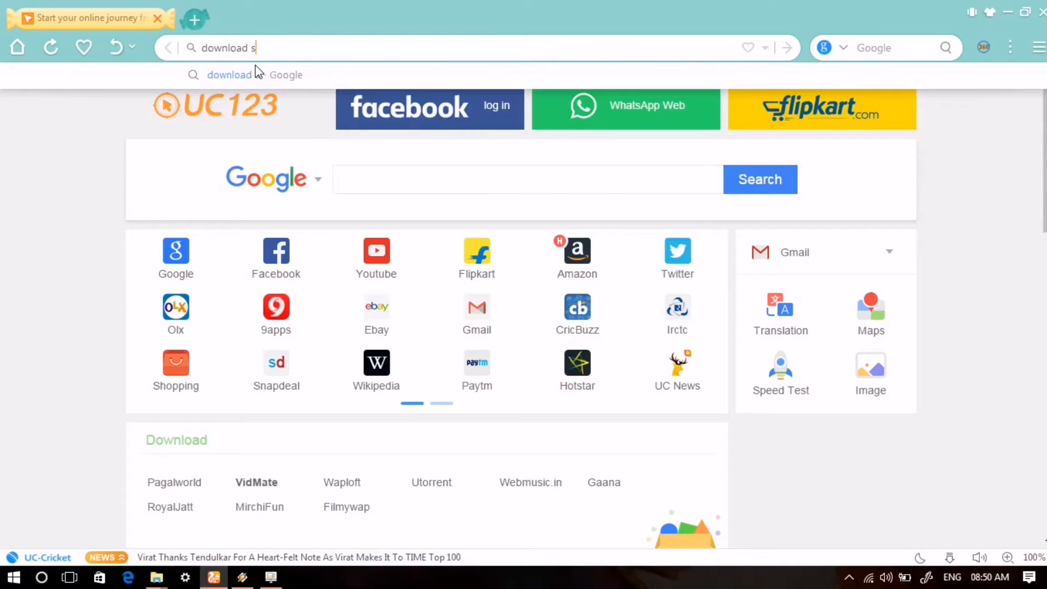
text(tock firmware)
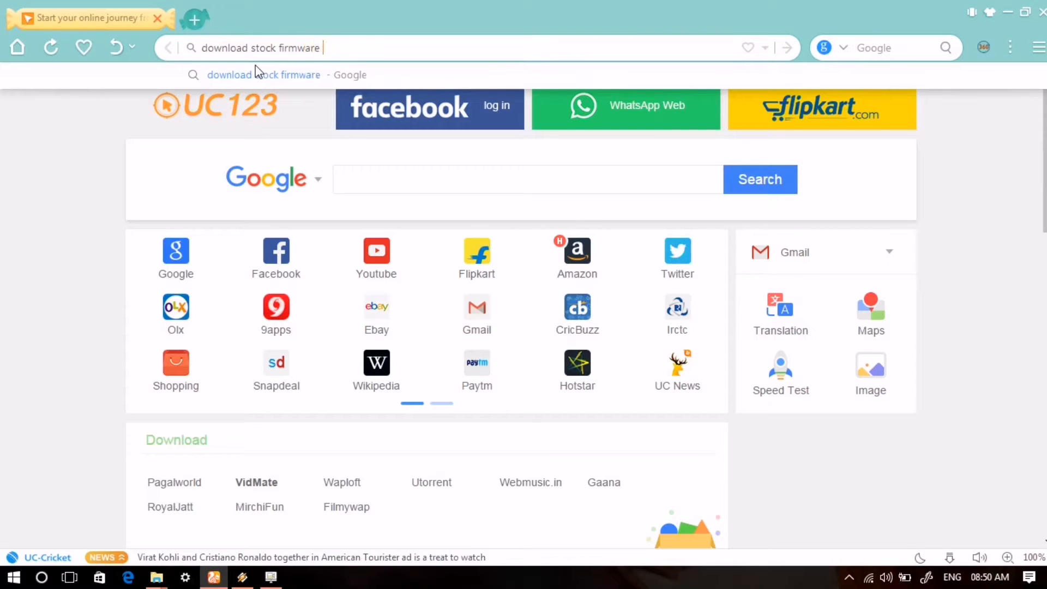
text(dul)
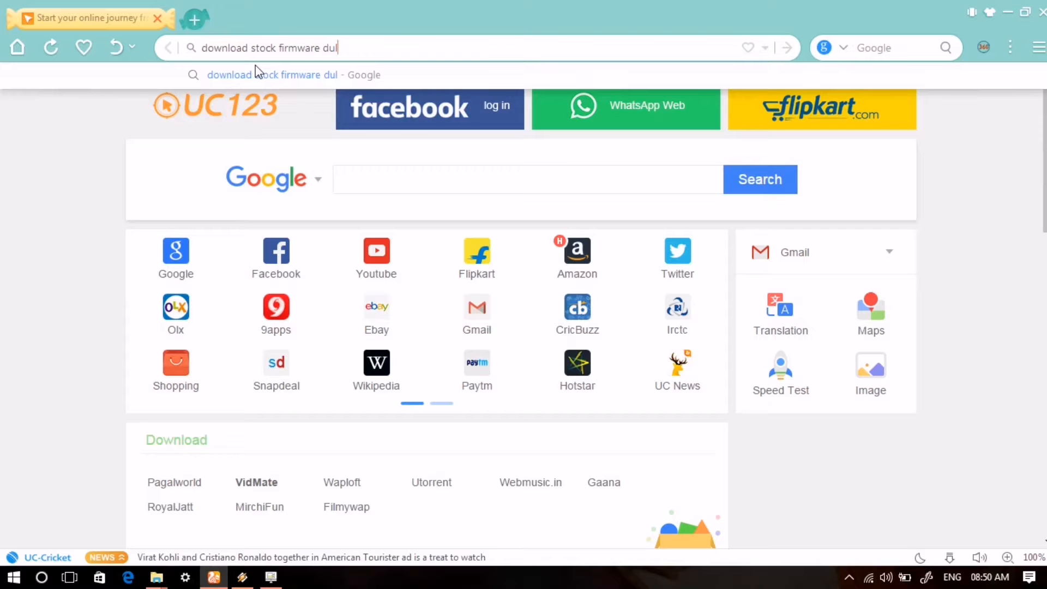
key(enter)
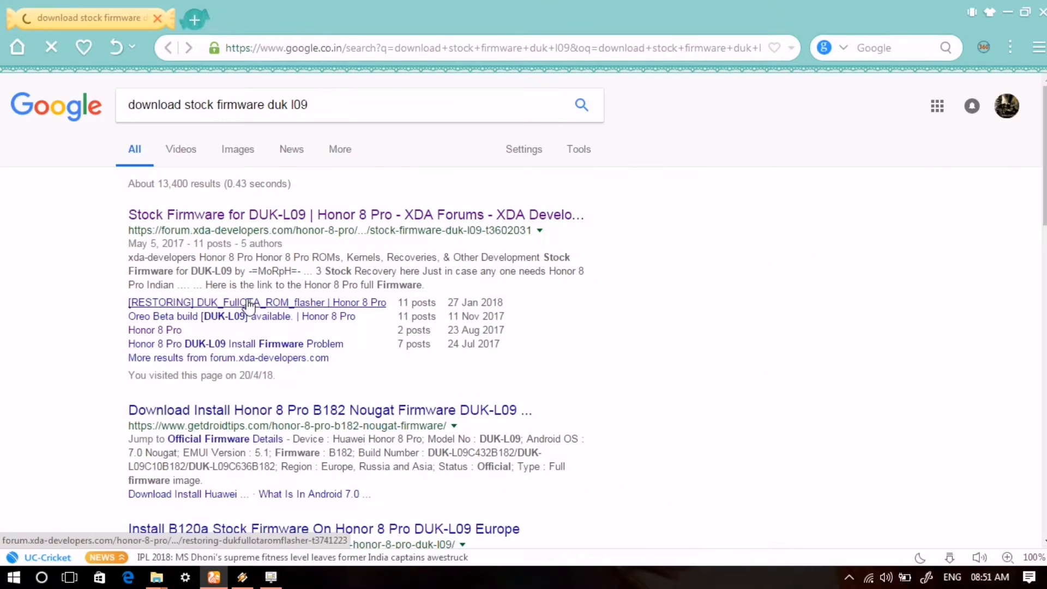
Step: Download the ROM flasher package from the XDA DUK_FullOTA_ROM_flasher restoring thread
click(256, 302)
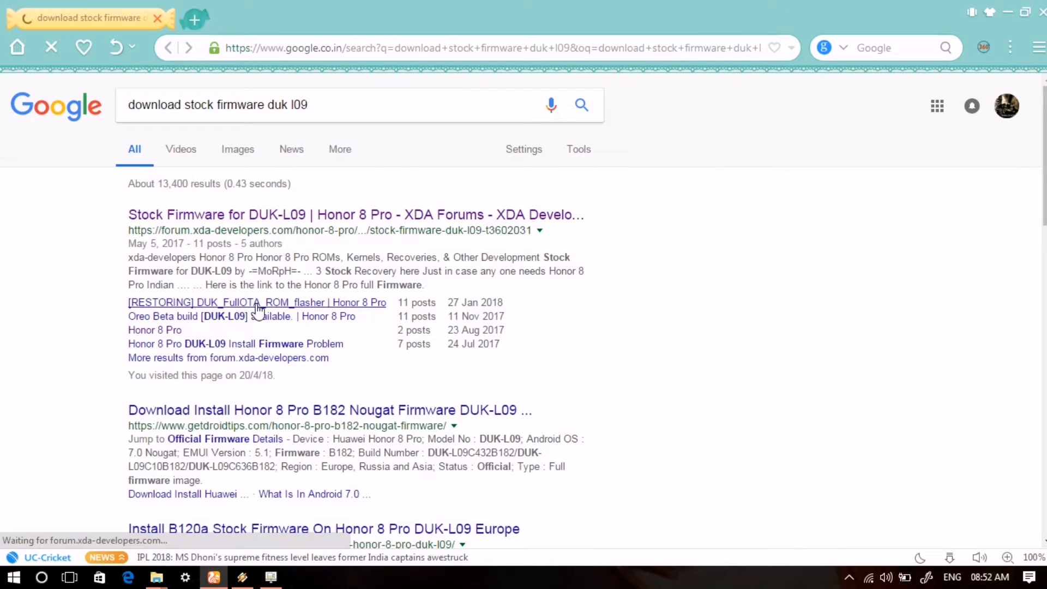
click(257, 302)
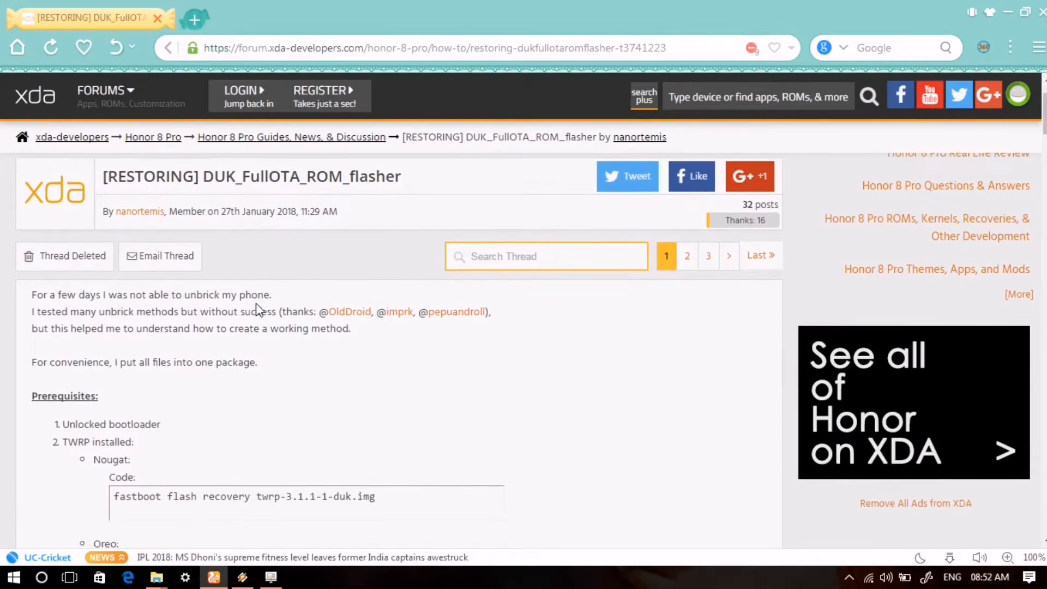
scroll(down, 3)
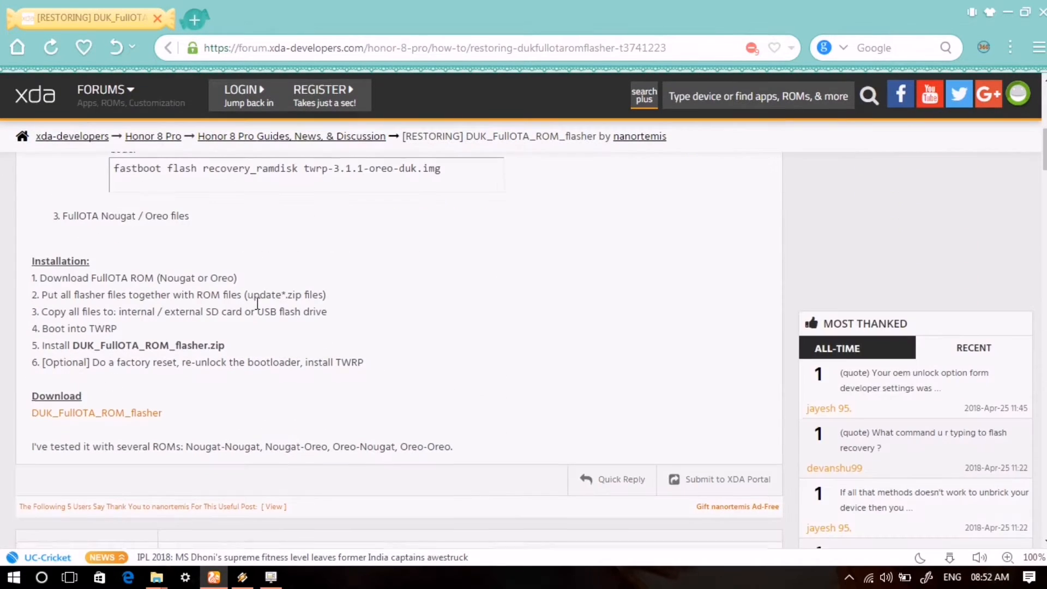
click(96, 412)
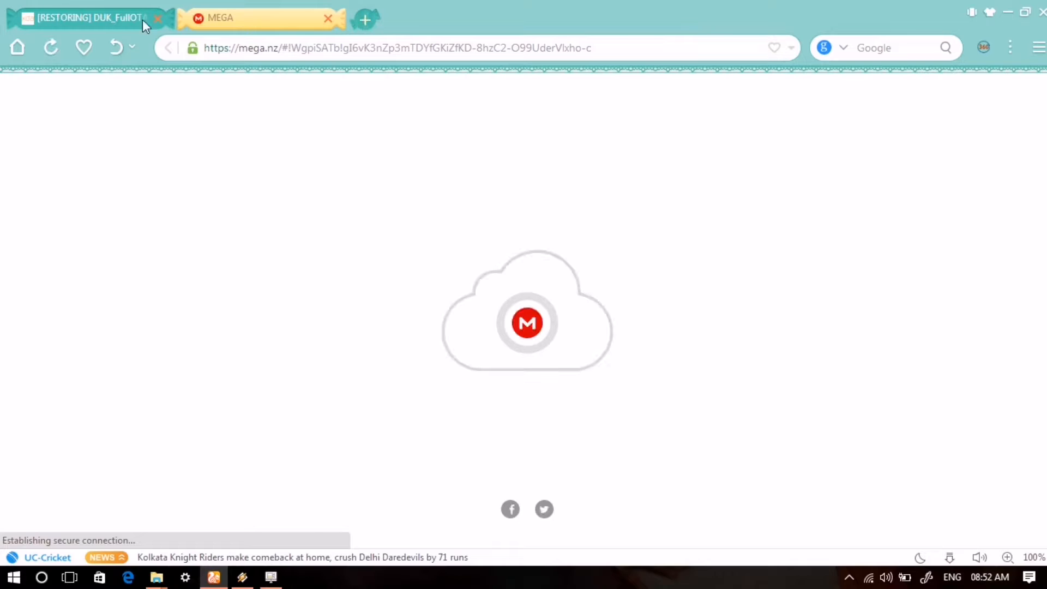
click(80, 18)
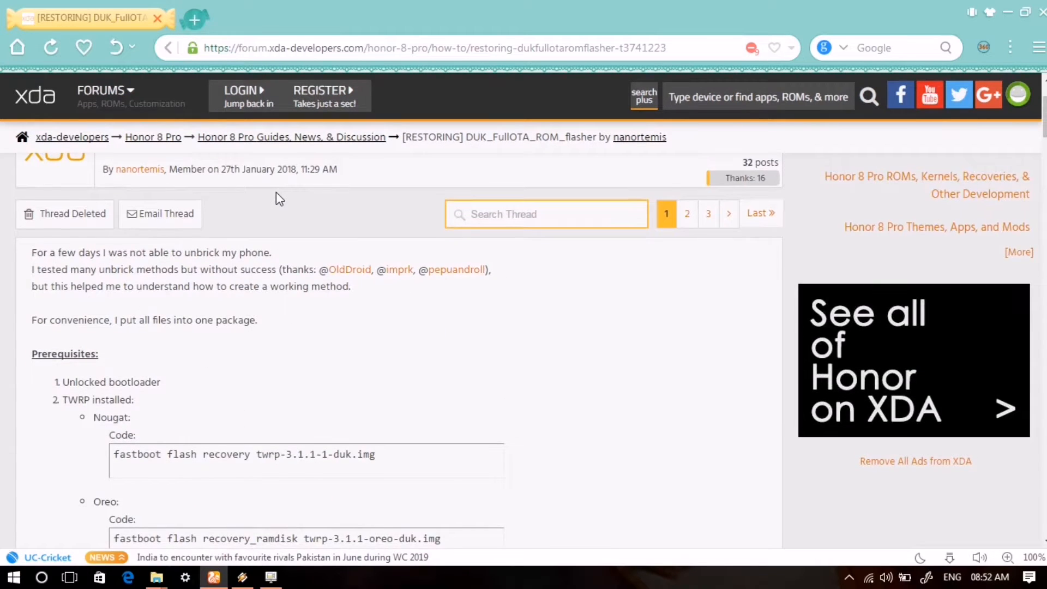
Step: Follow a reply's pro-teammt.ru link to the Team MT firmware database
scroll(down, 3)
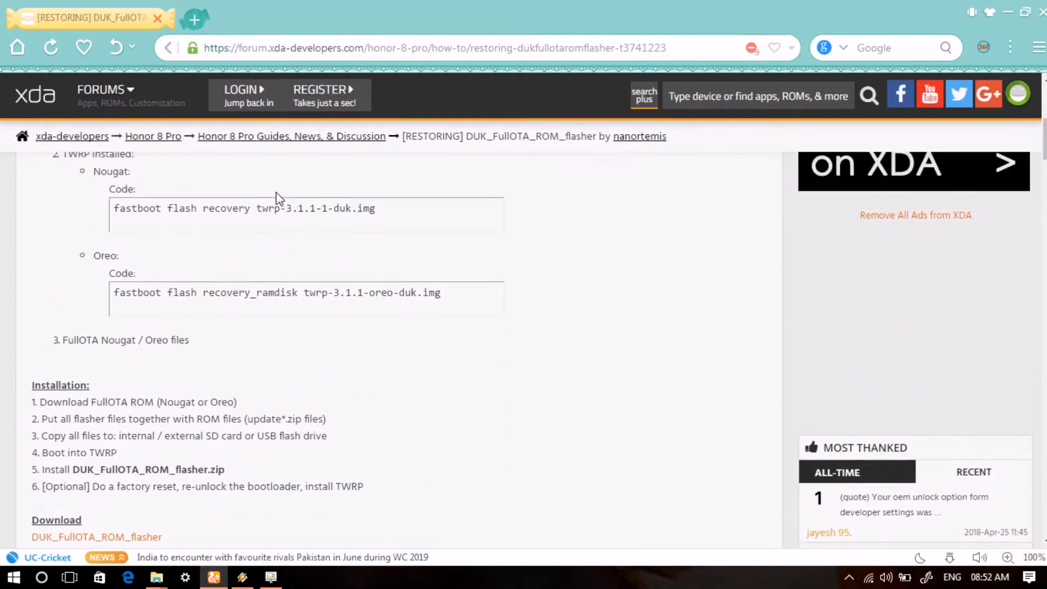
scroll(down, 3)
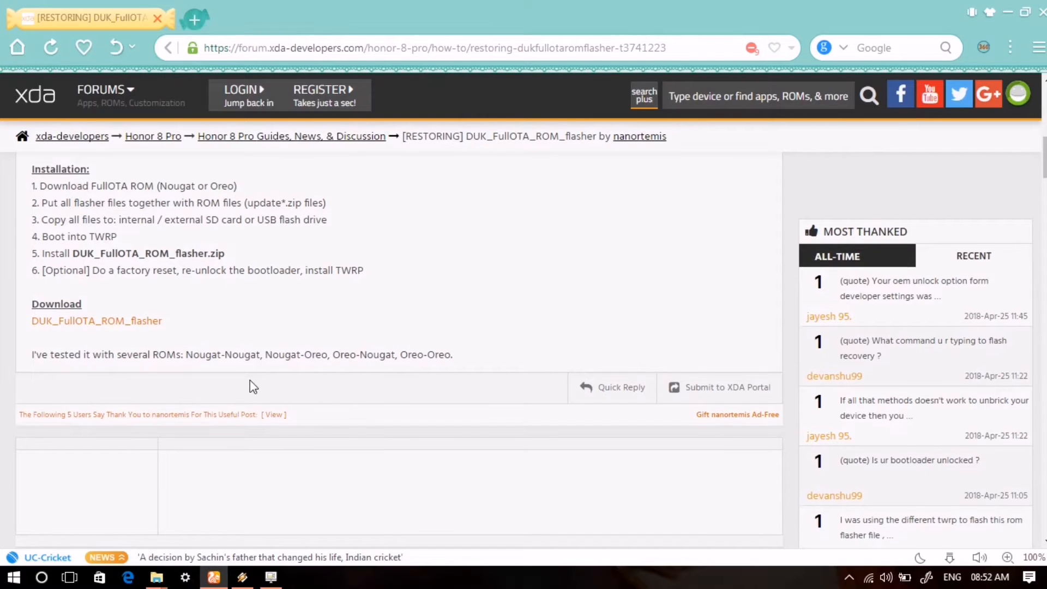
scroll(down, 3)
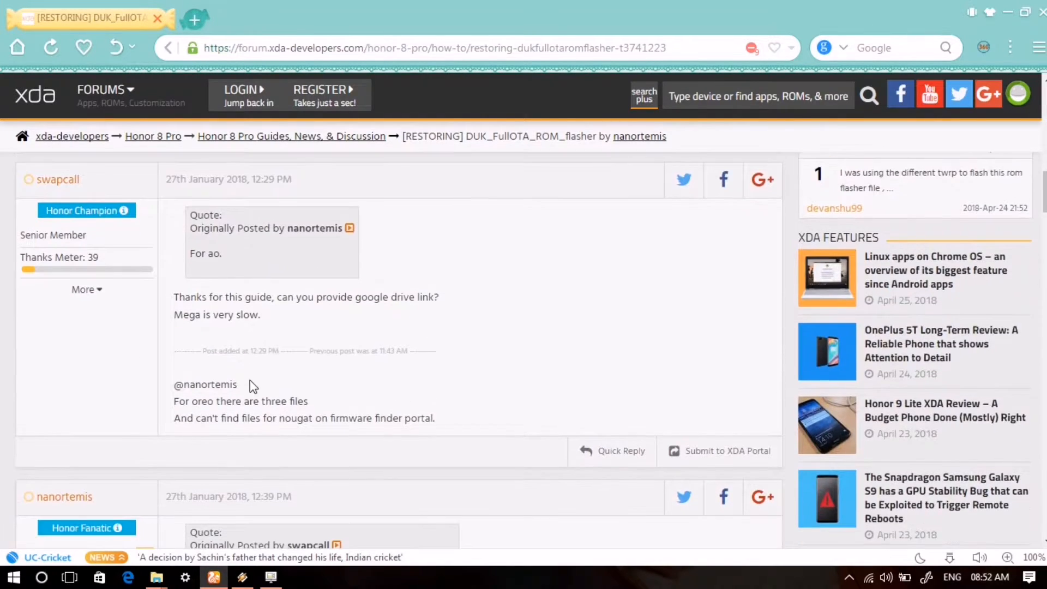
scroll(down, 3)
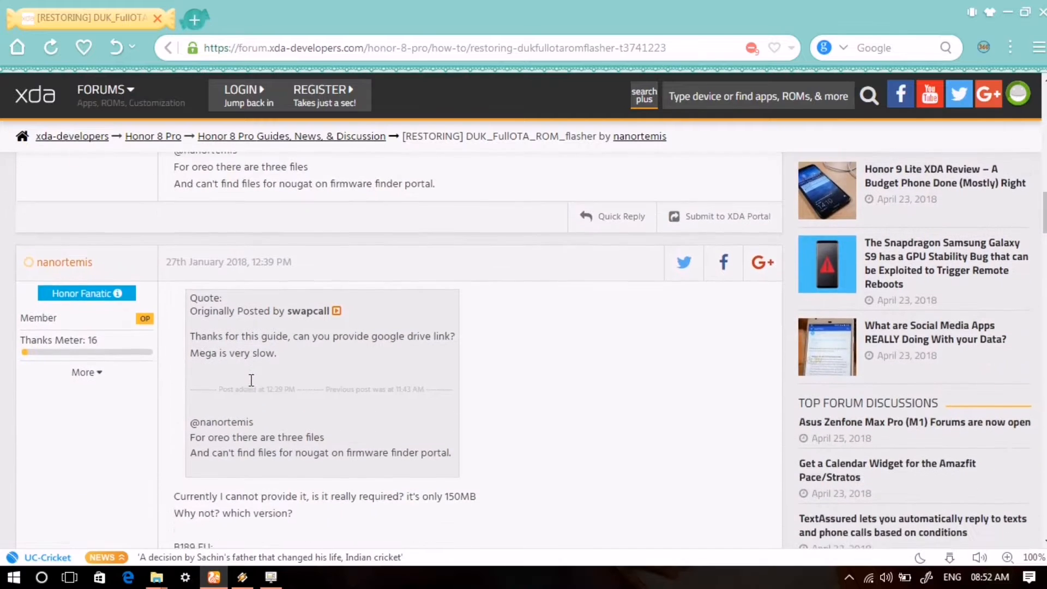
scroll(down, 3)
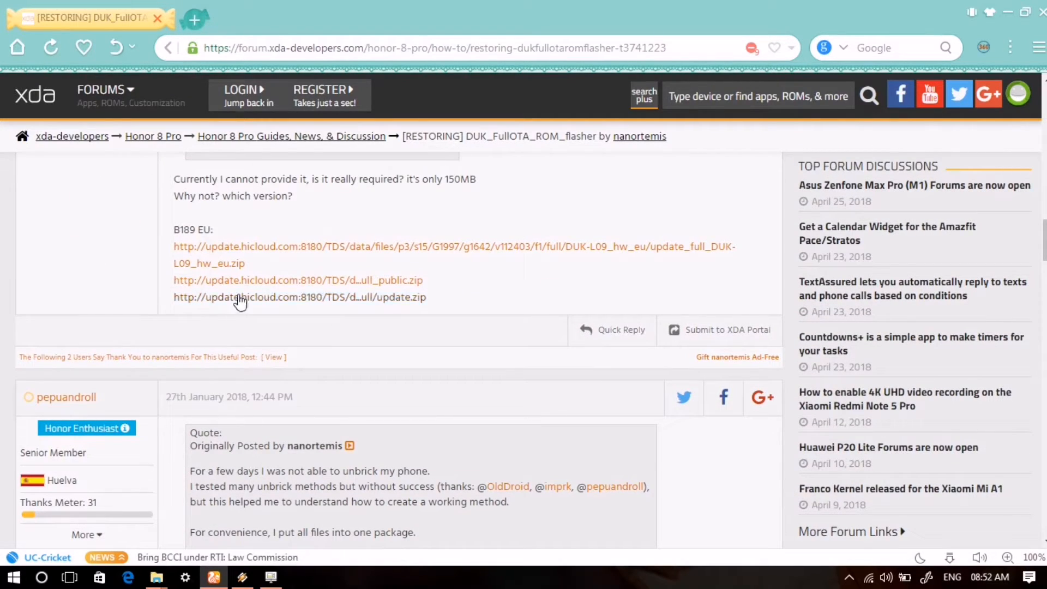
mouse_move(317, 254)
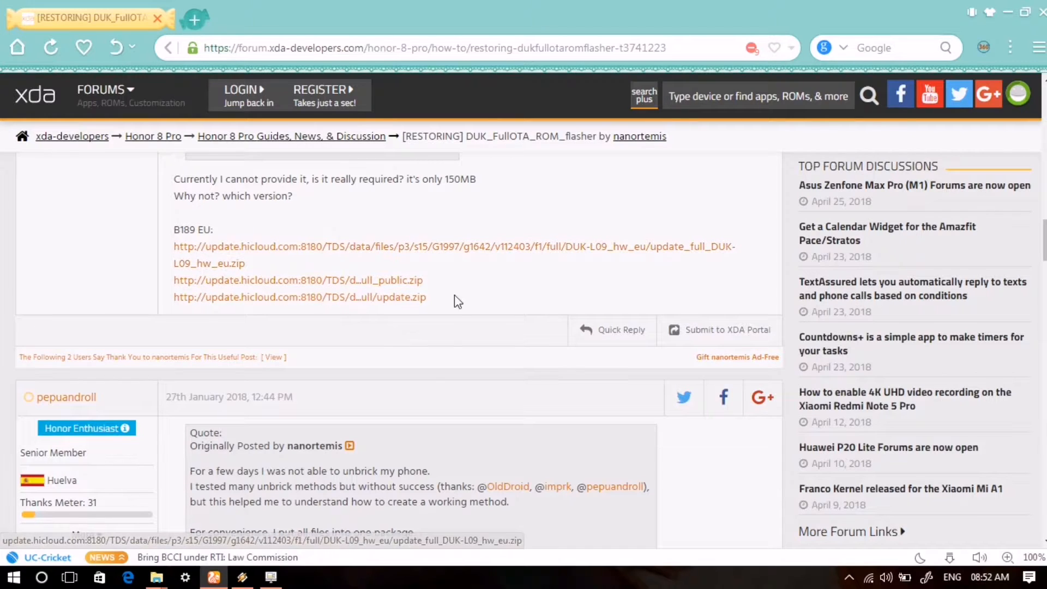
scroll(down, 3)
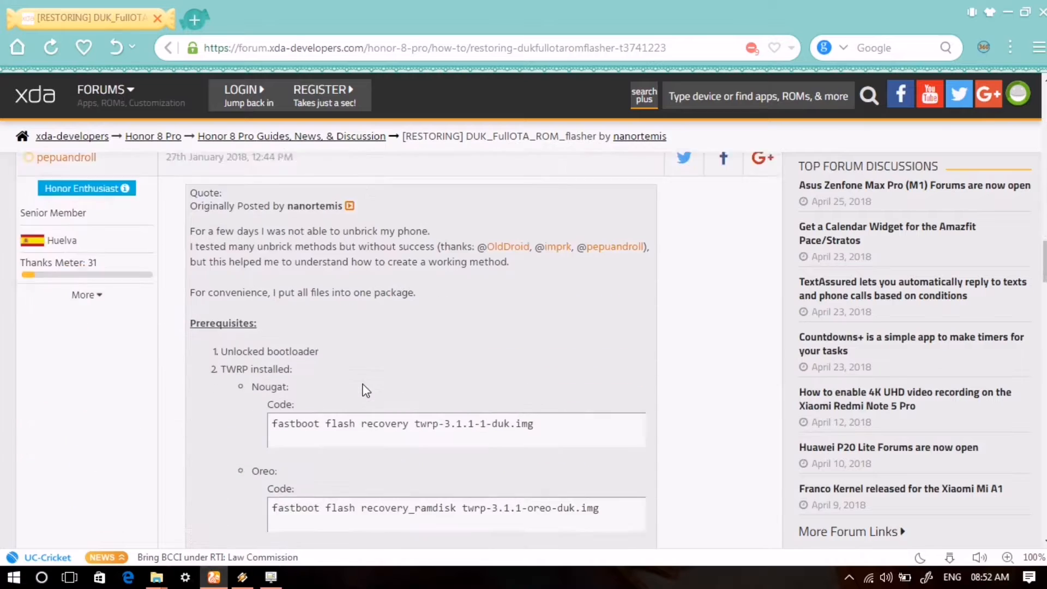
scroll(down, 3)
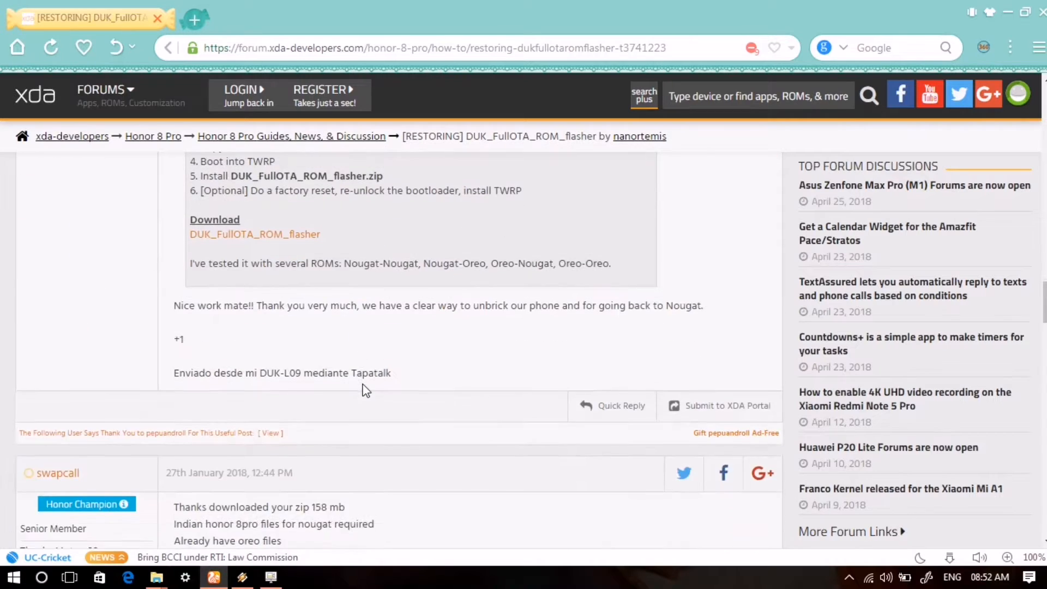
scroll(down, 3)
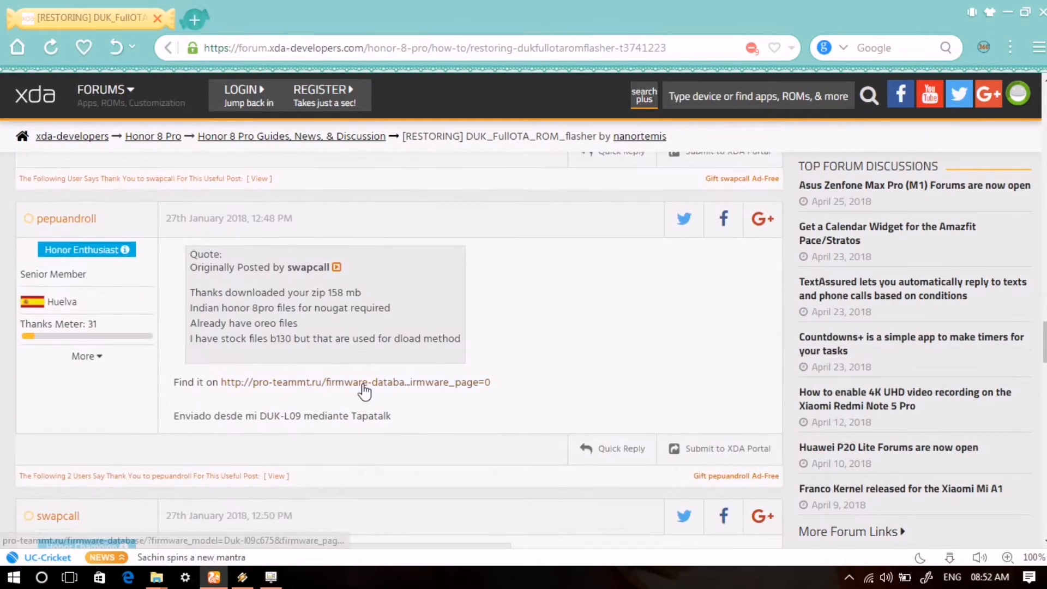
scroll(down, 3)
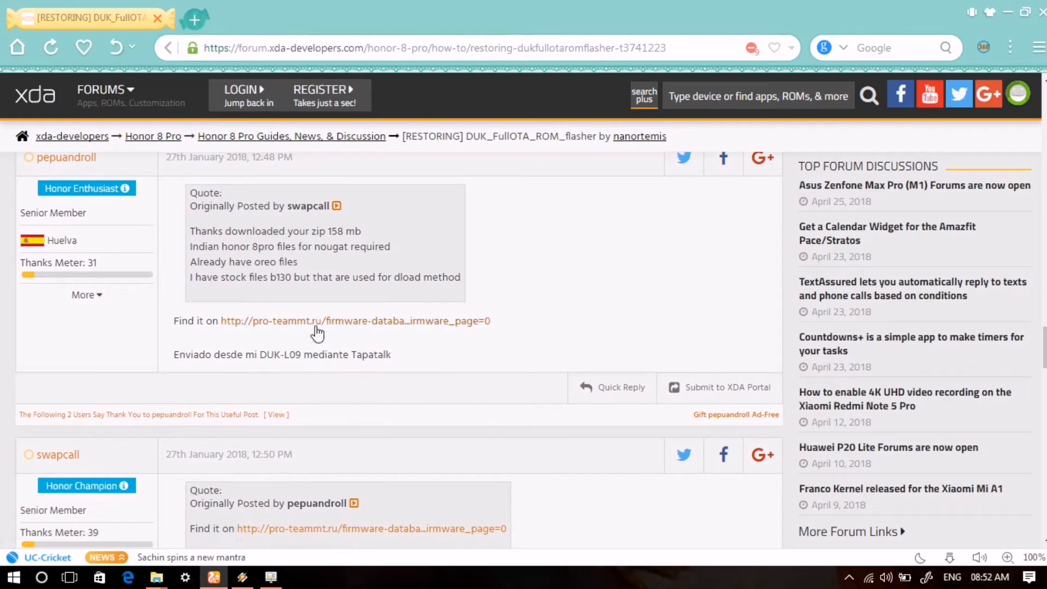
click(332, 320)
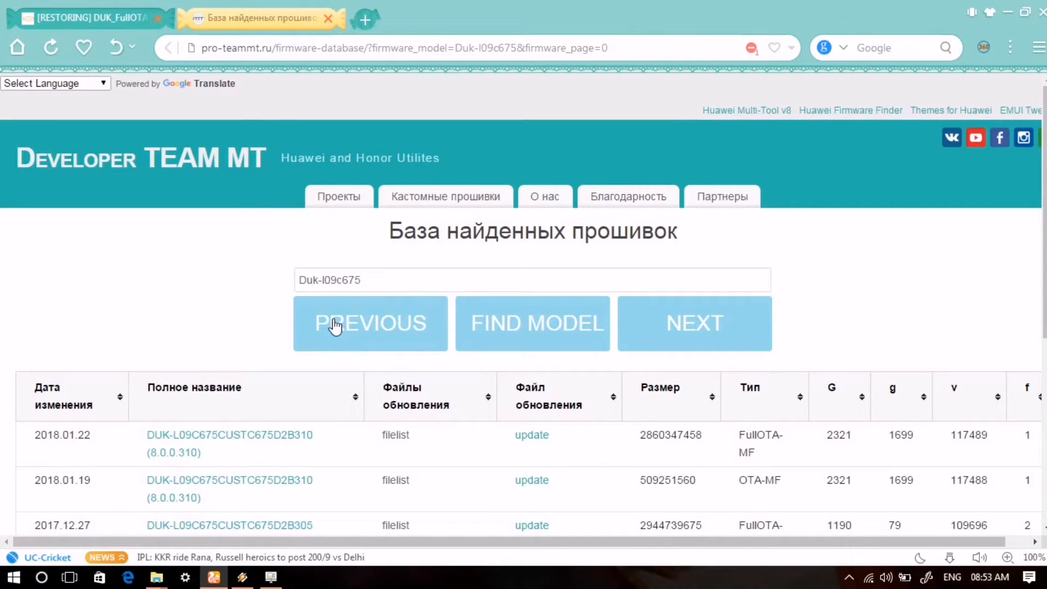
mouse_move(399, 280)
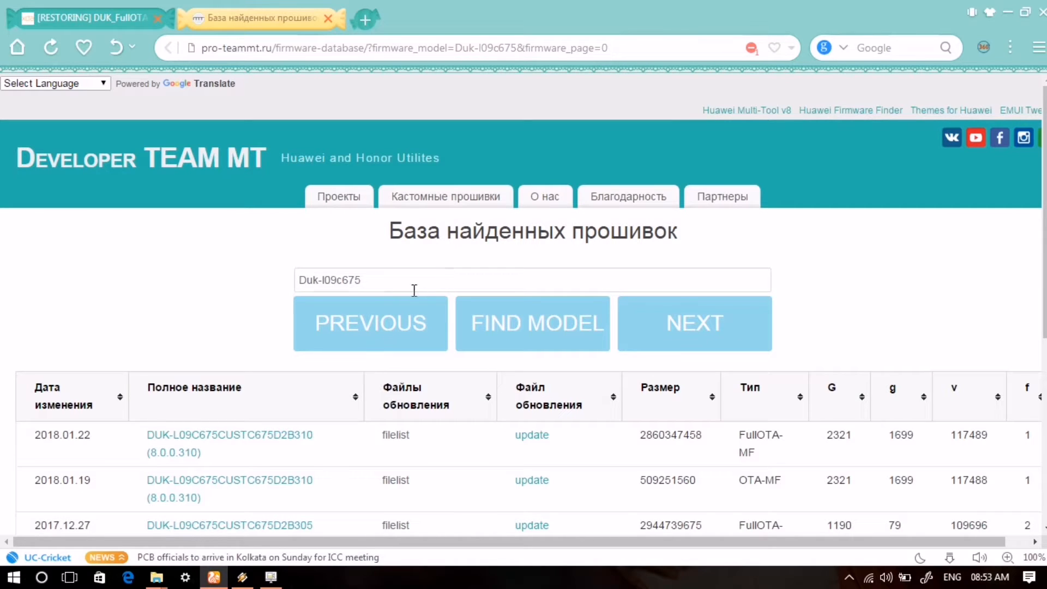
mouse_move(85, 135)
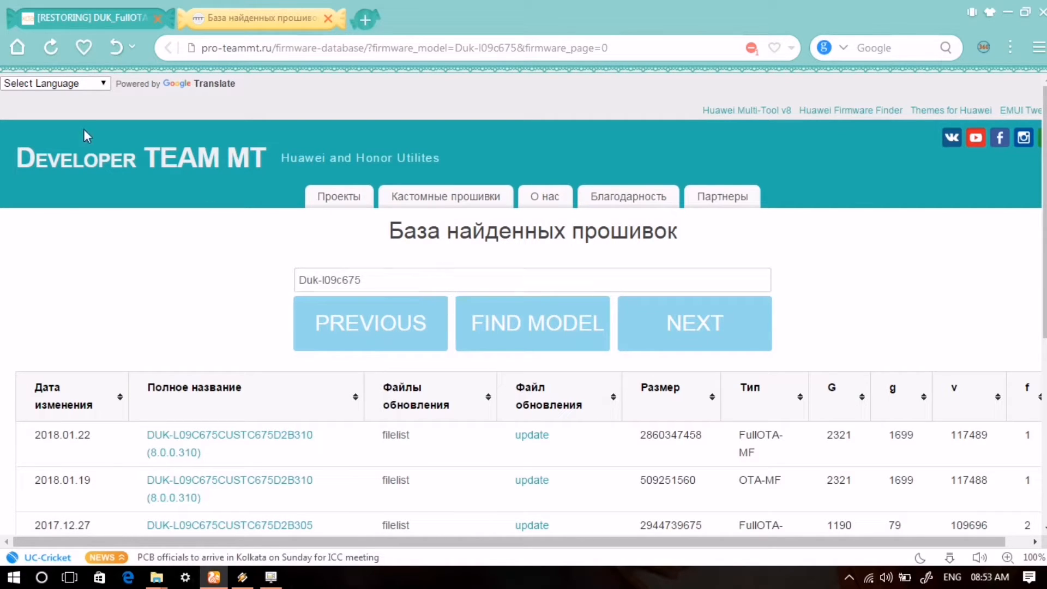
mouse_move(4, 114)
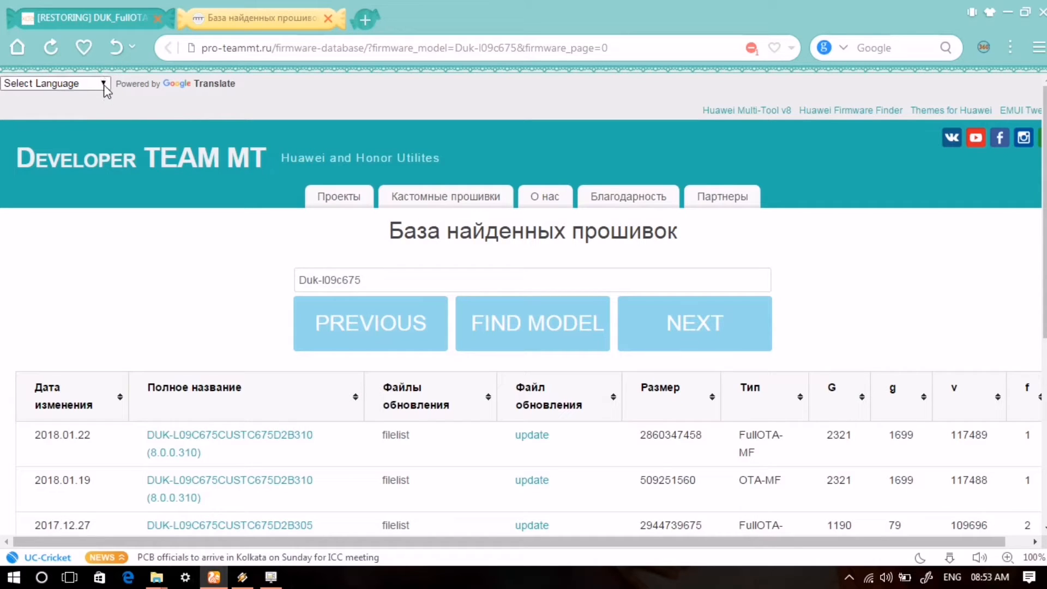
Step: Translate the Team MT page to English via Google Translate and view the DUK-L09C675 build table
click(55, 84)
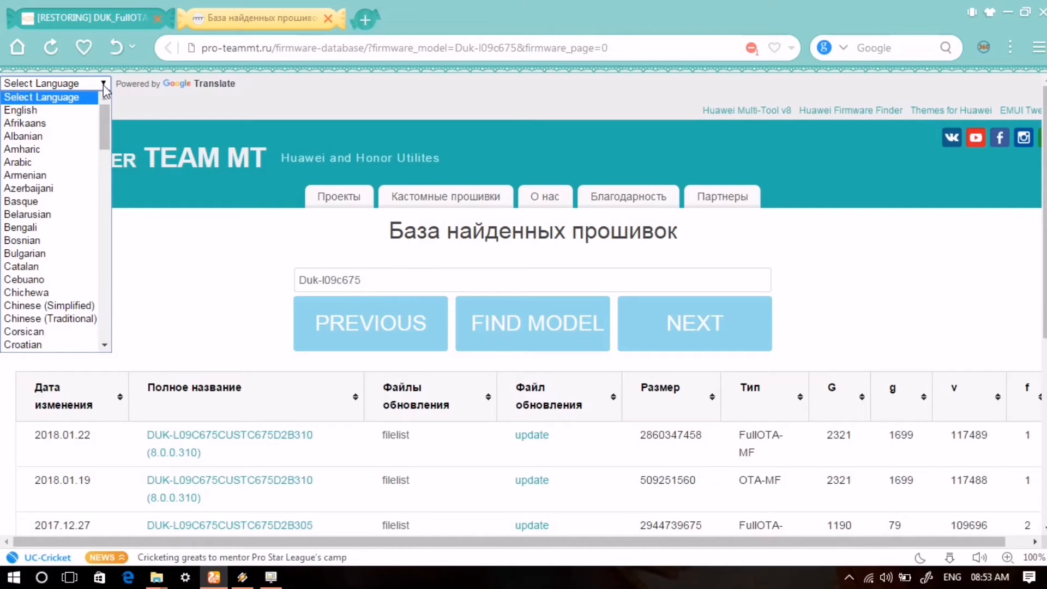
click(20, 110)
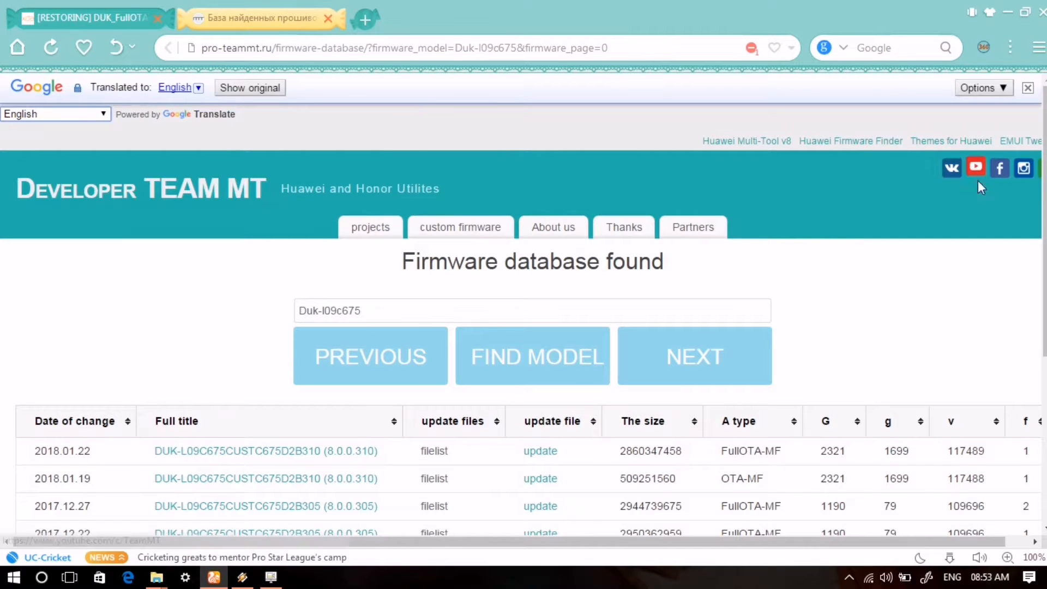
scroll(down, 3)
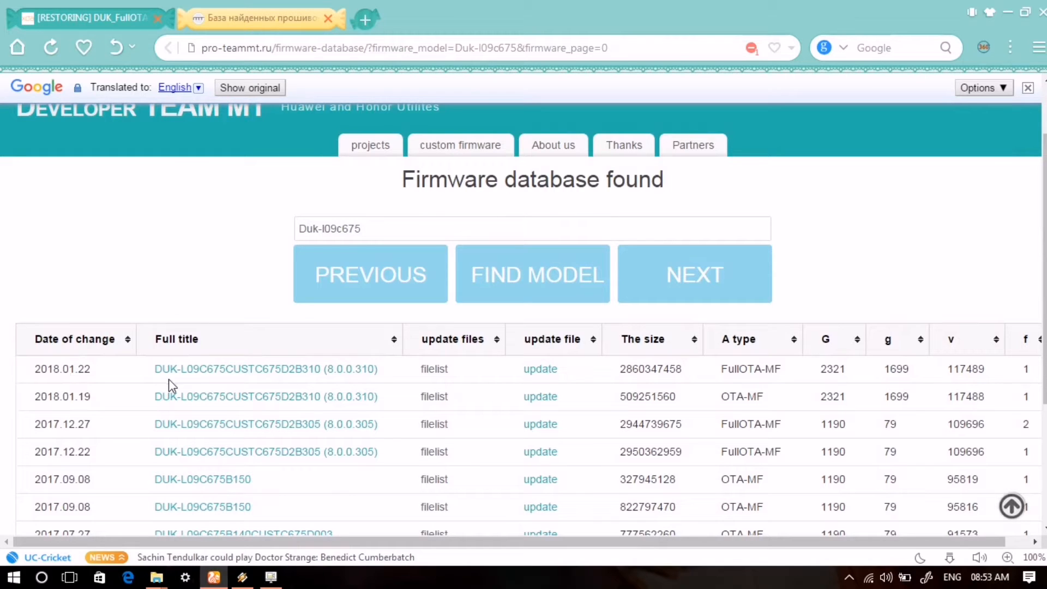
click(265, 369)
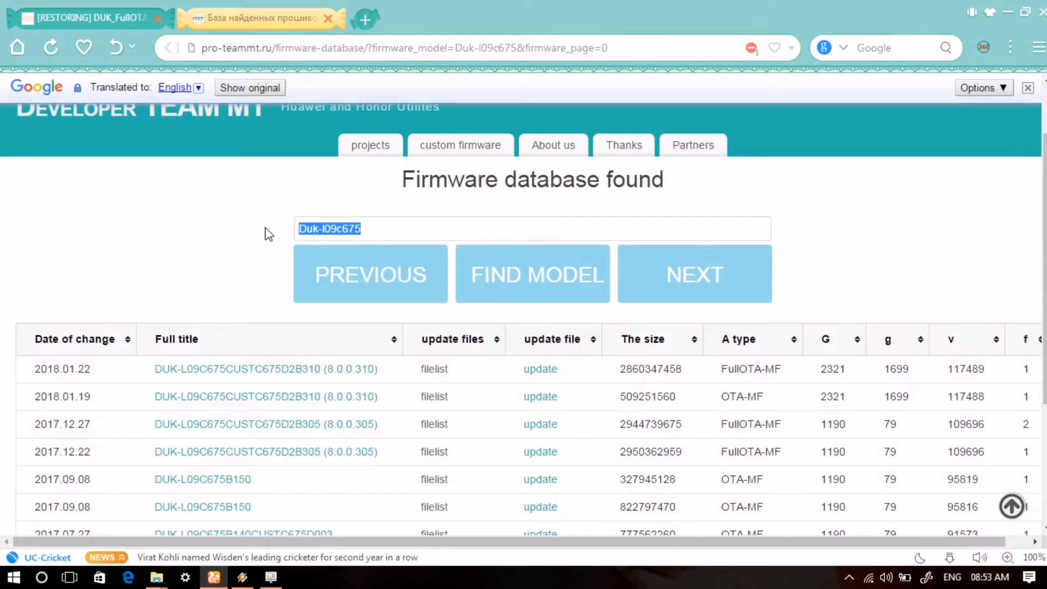
mouse_move(519, 268)
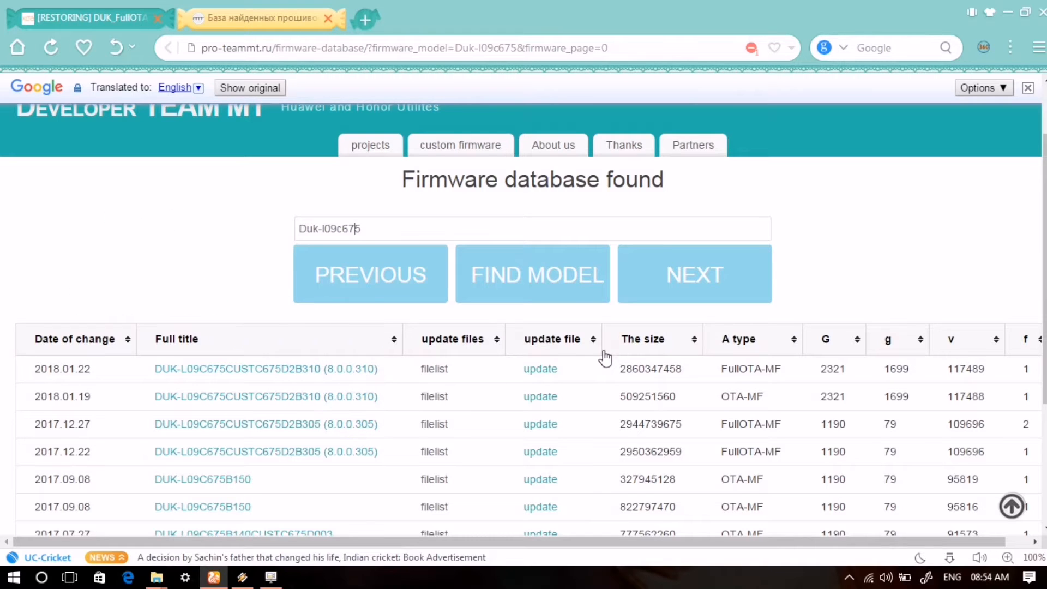
click(539, 368)
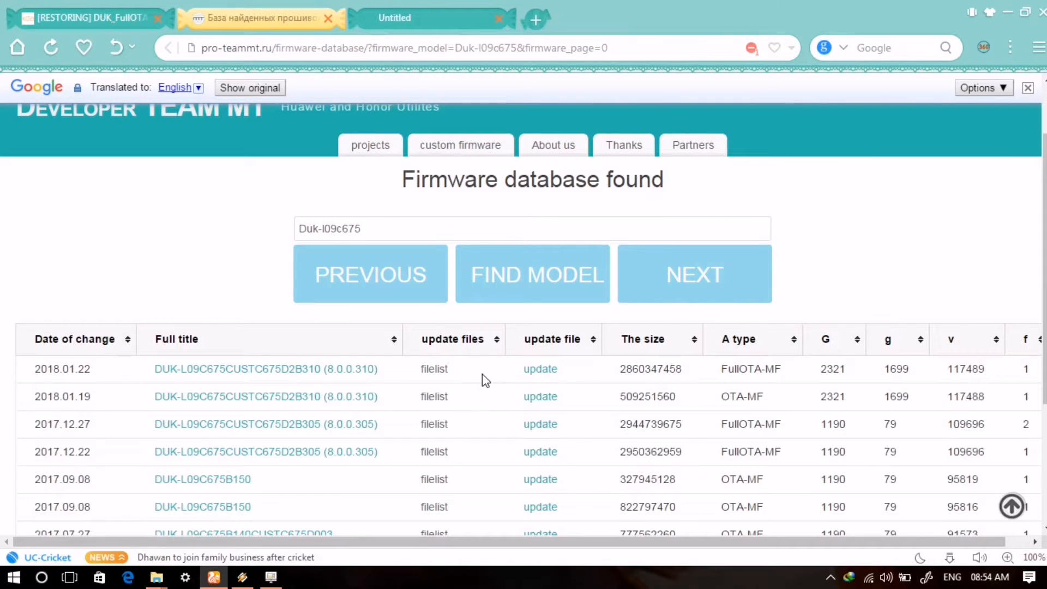
mouse_move(490, 372)
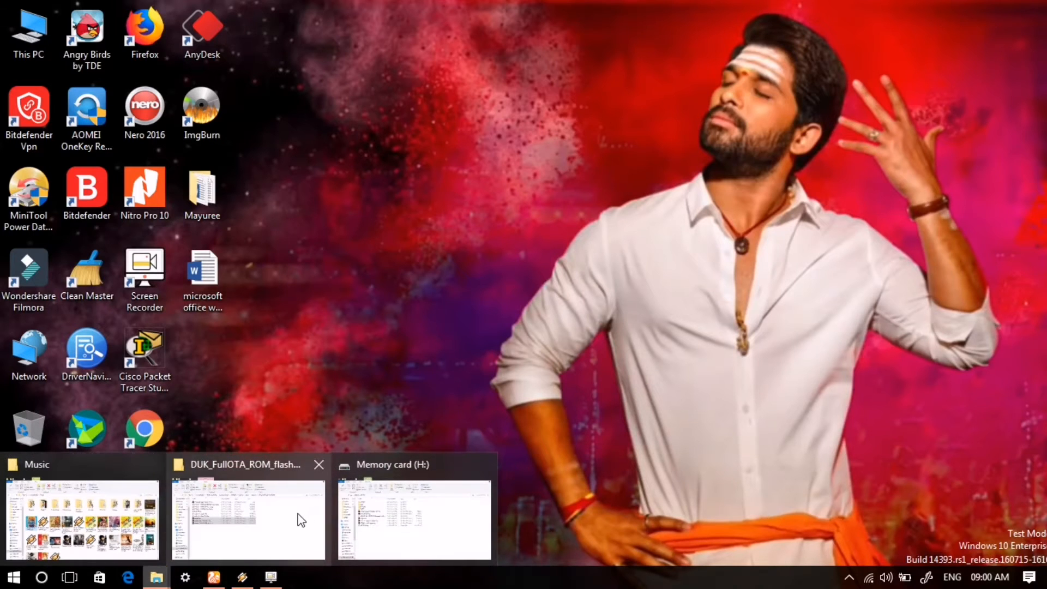
Step: Review the Unbrick folder's DUK_FullOTA_ROM_flasher.zip and update archives, then return to the XDA thread
click(247, 513)
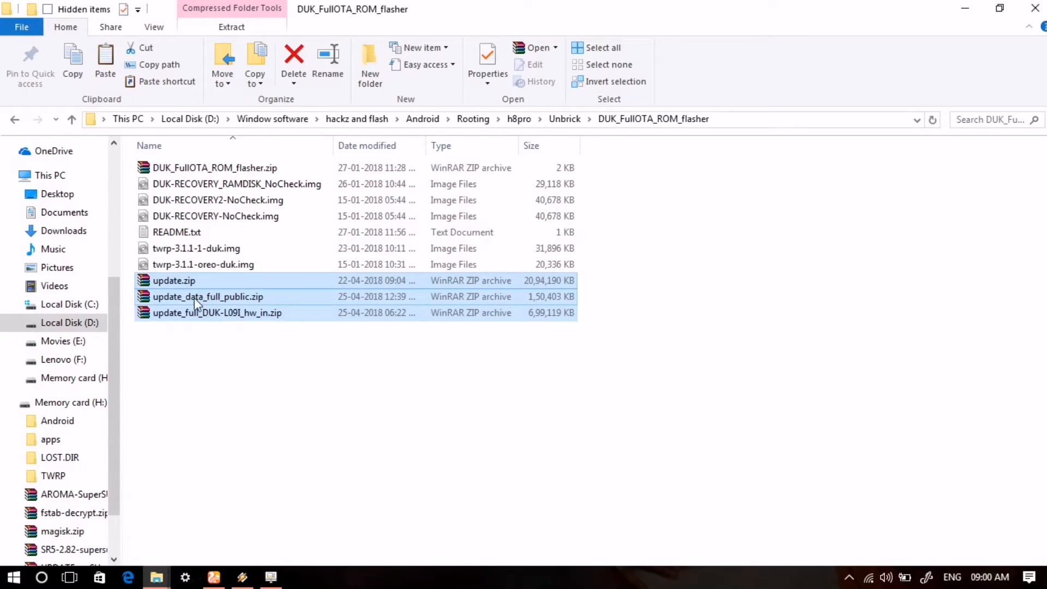
mouse_move(207, 304)
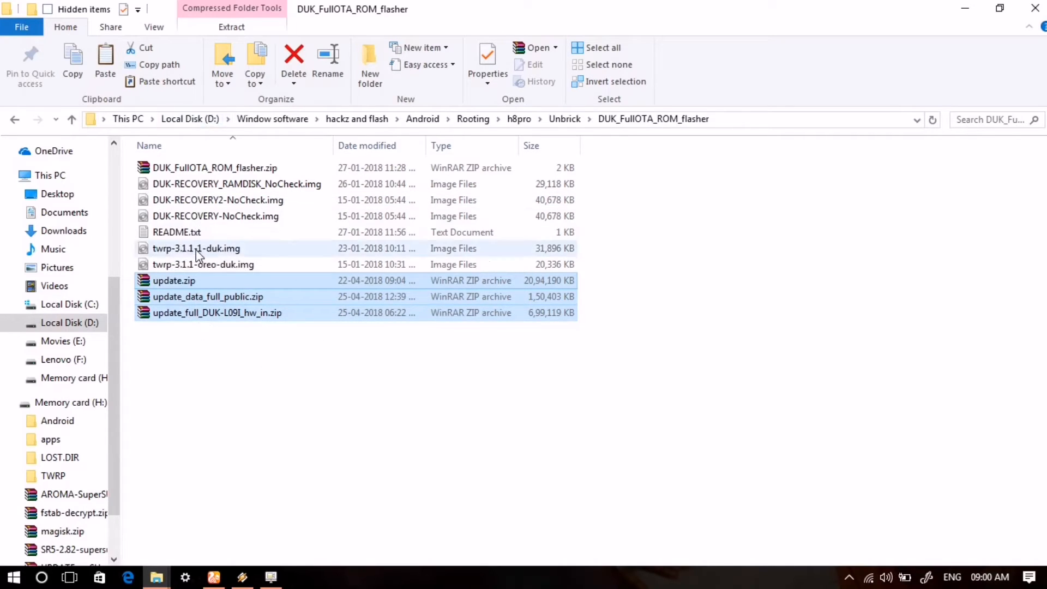
click(14, 119)
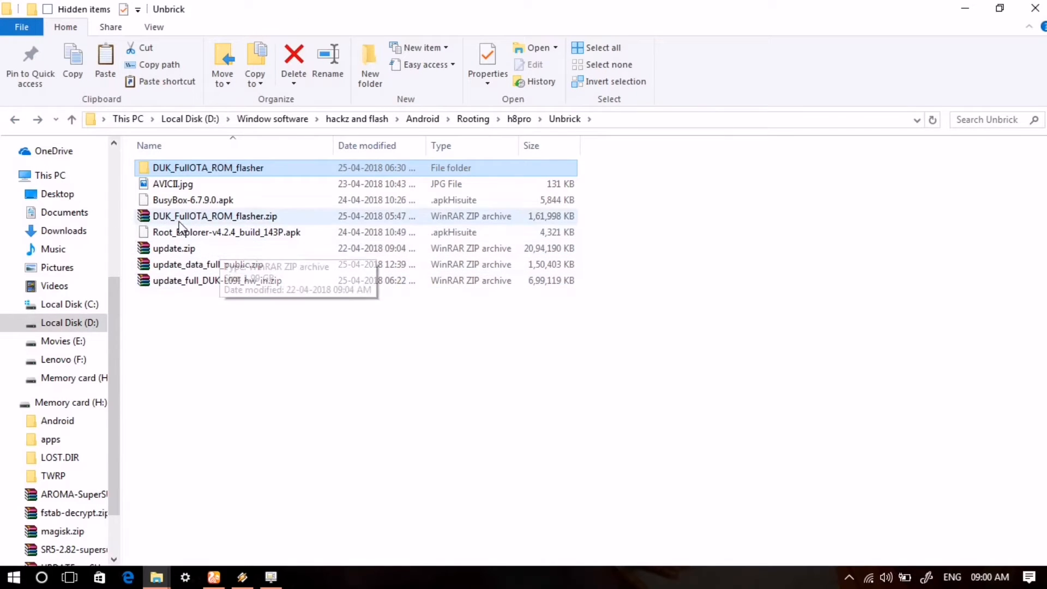
click(214, 216)
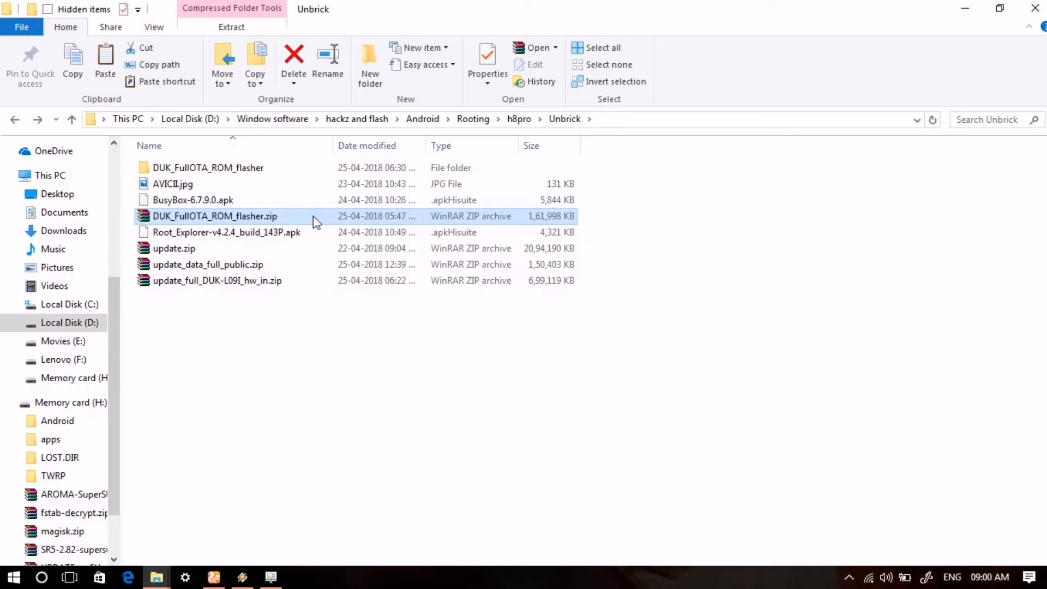
mouse_move(327, 240)
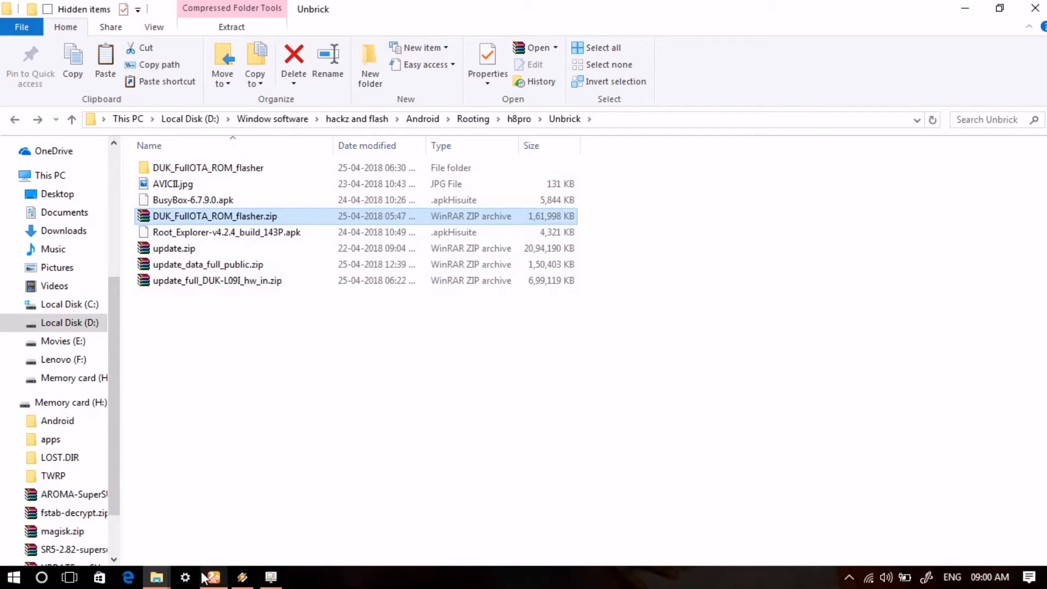
click(213, 576)
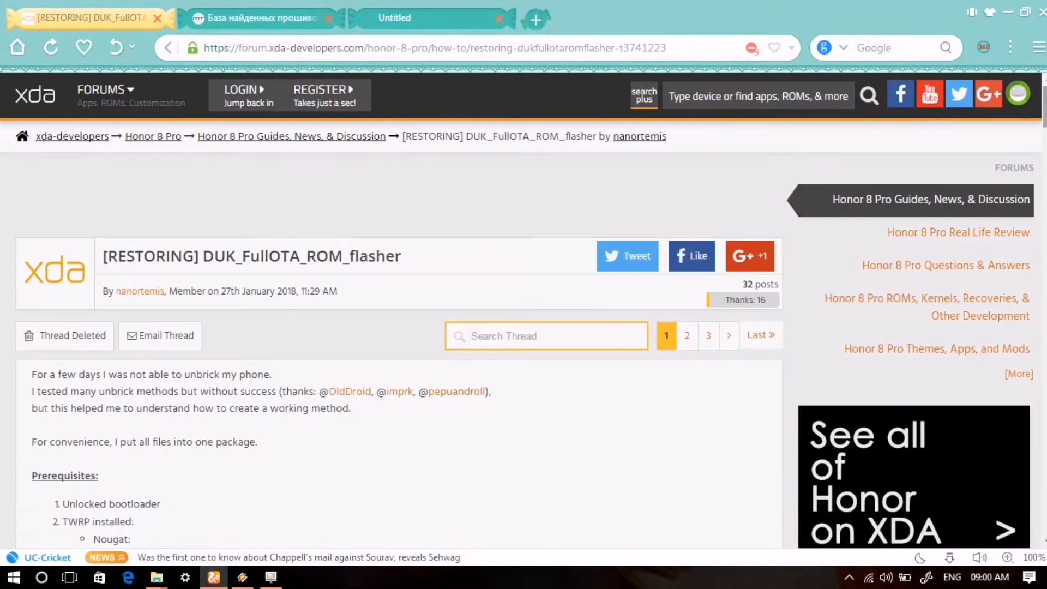
scroll(down, 3)
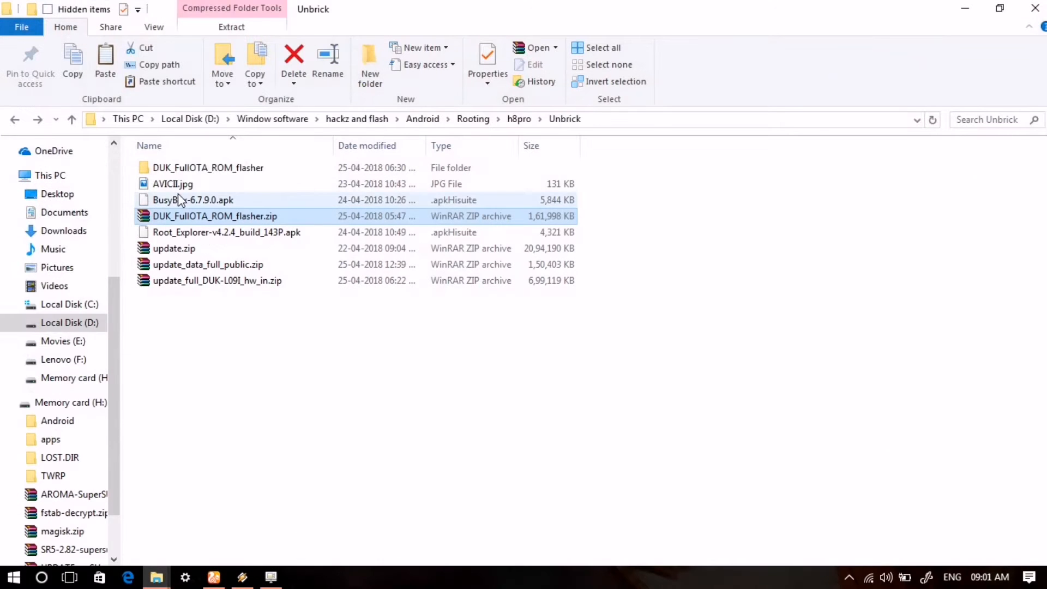
Step: Open the extracted DUK_FullOTA_ROM_flasher folder with its recovery, TWRP images and update zips
right_click(214, 216)
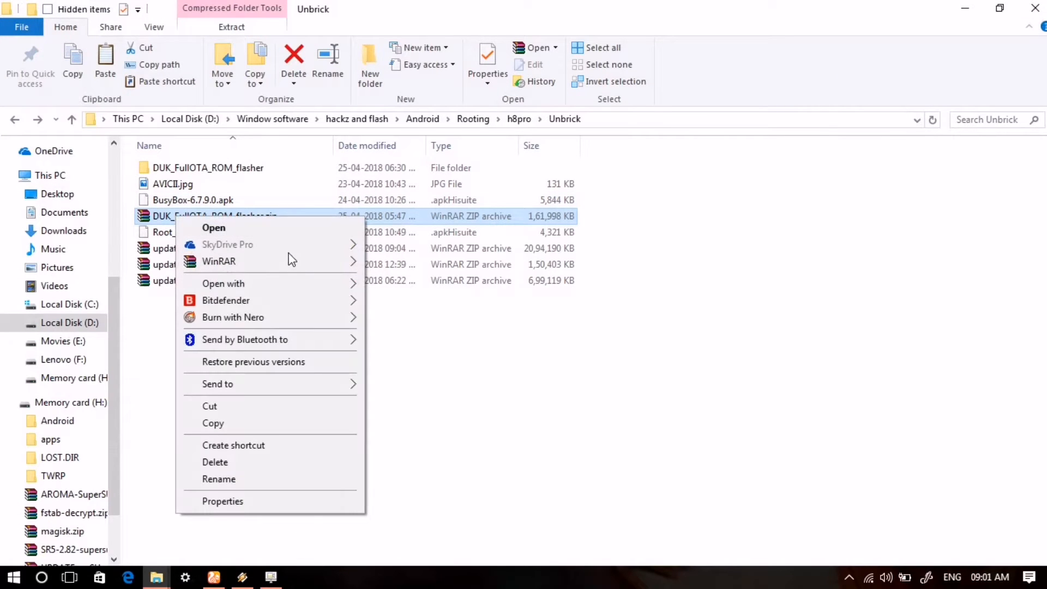
mouse_move(157, 222)
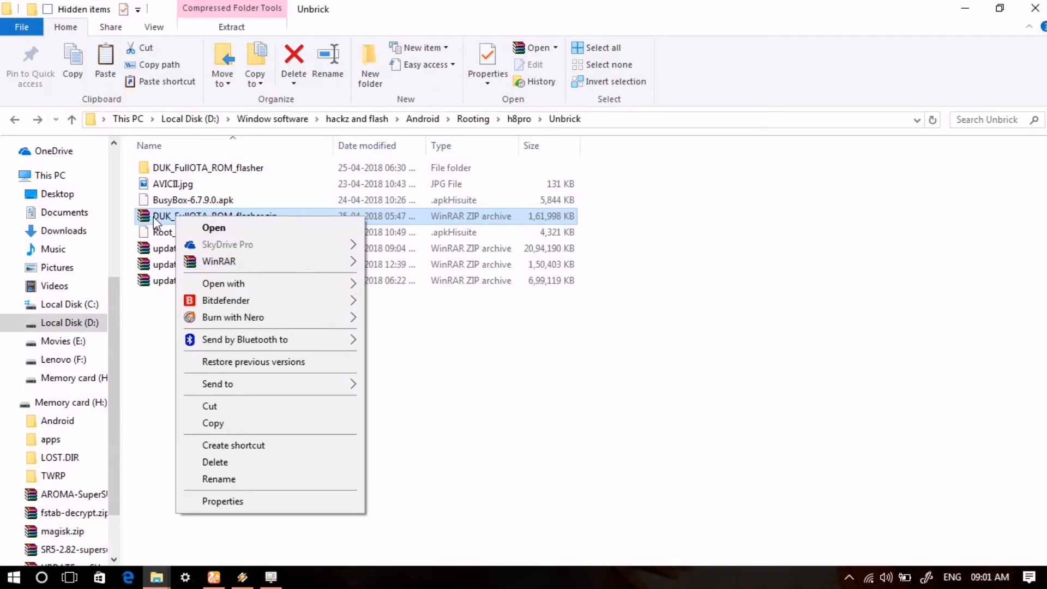
click(218, 479)
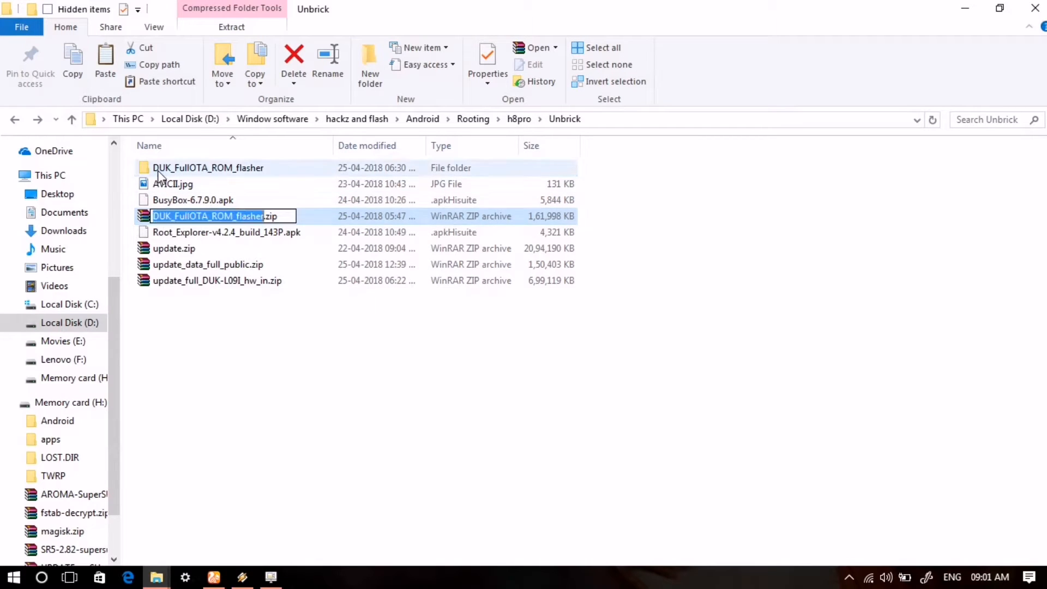
double_click(207, 168)
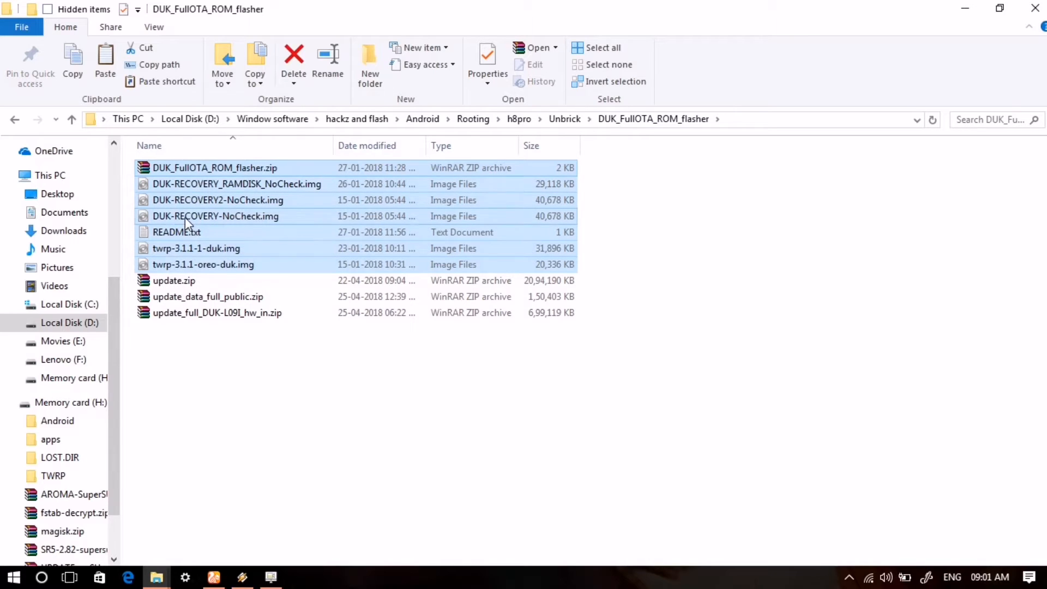
mouse_move(217, 201)
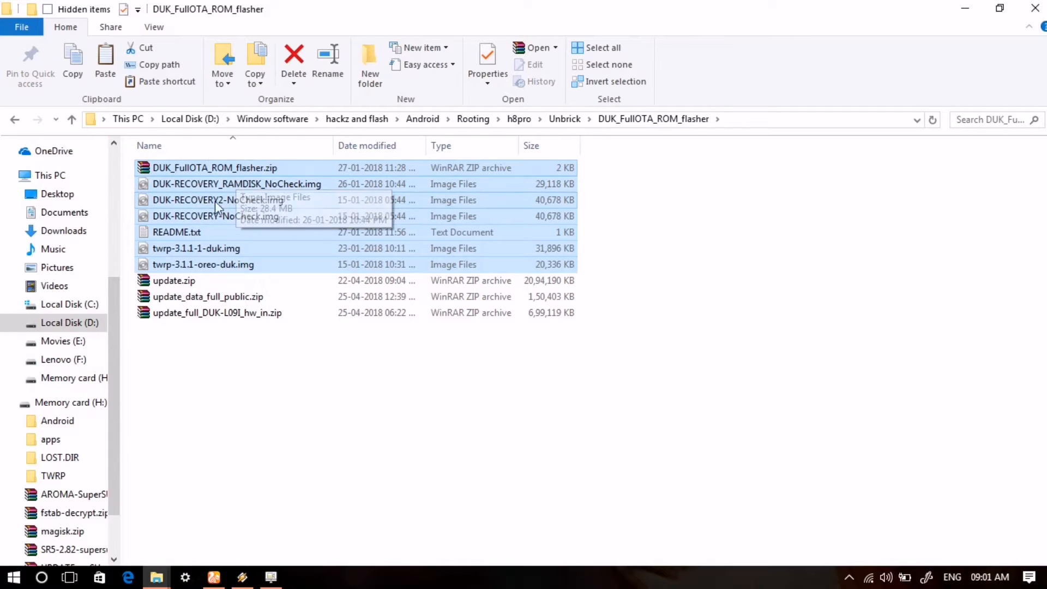
mouse_move(190, 194)
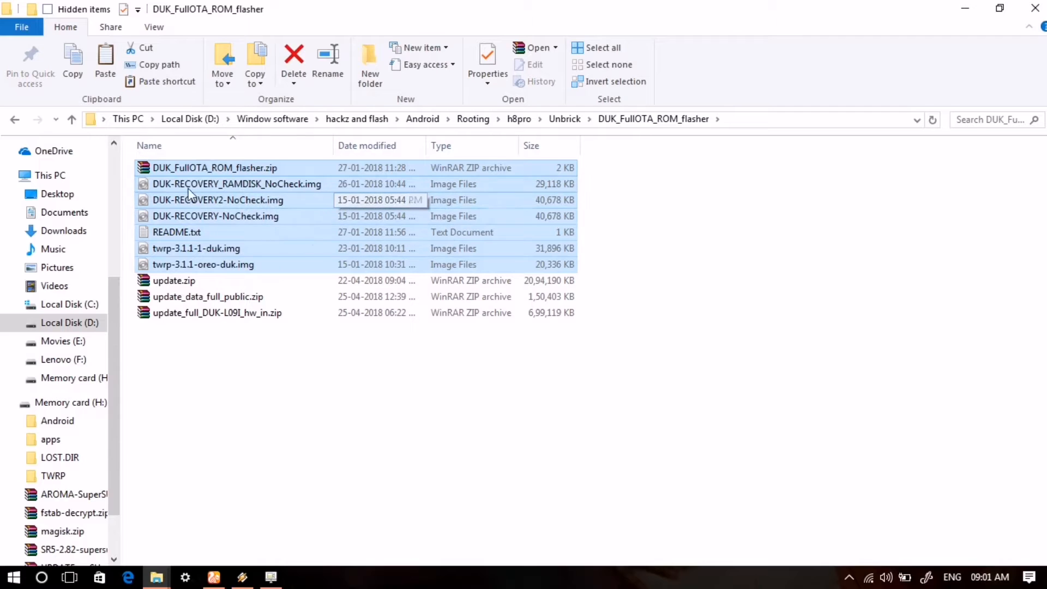
mouse_move(265, 254)
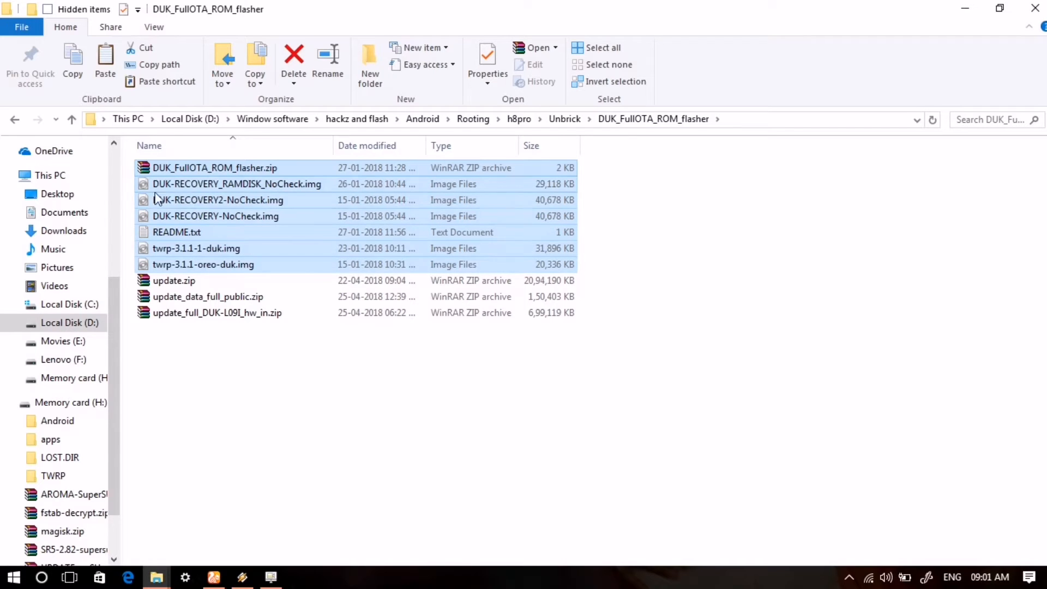
click(14, 119)
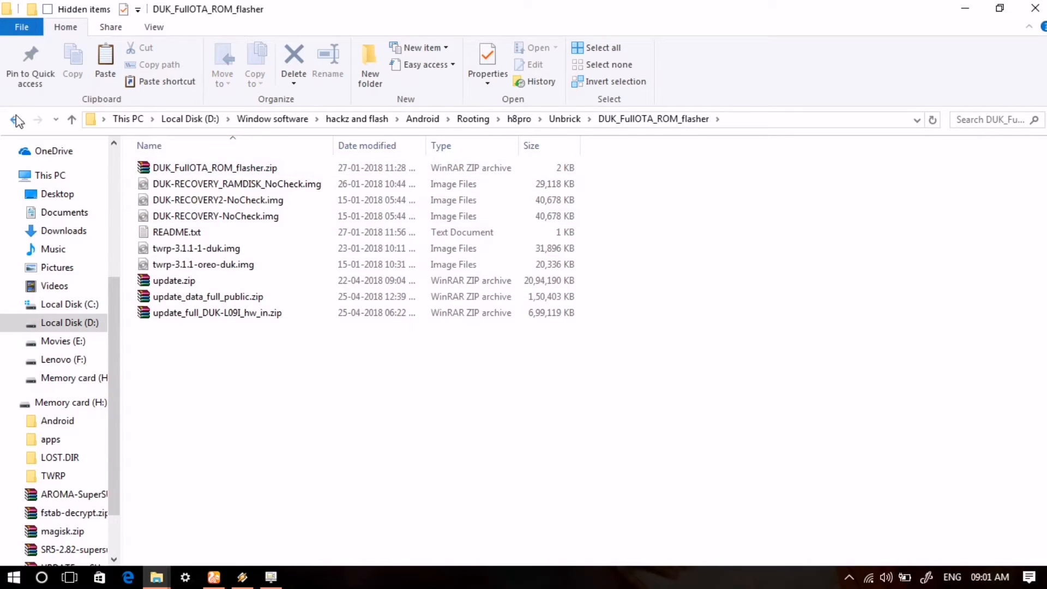
Step: Bring up the Format dialog for Memory card (H:) from This PC
click(15, 119)
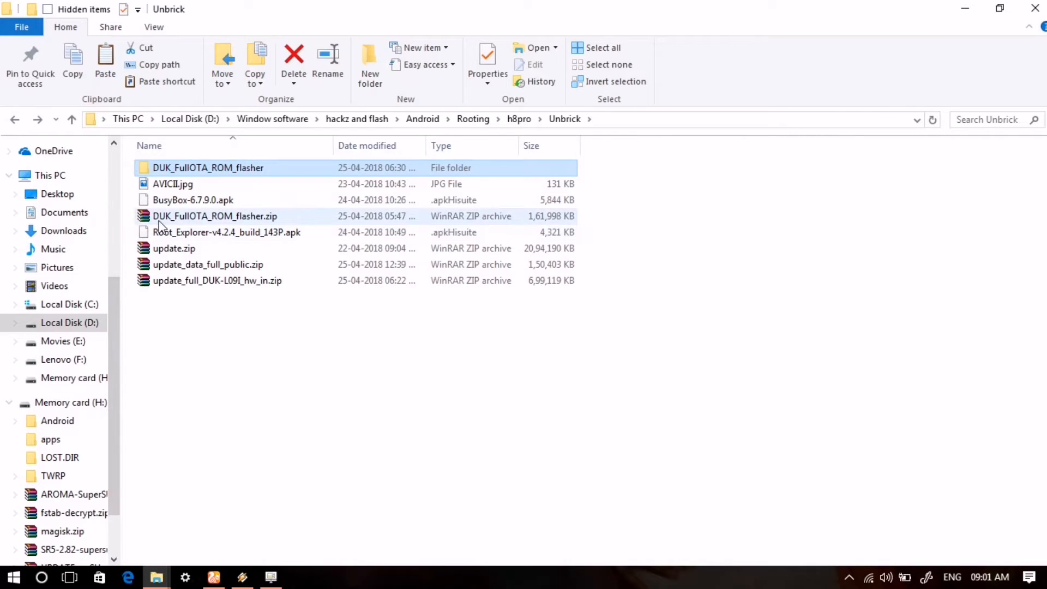
mouse_move(214, 216)
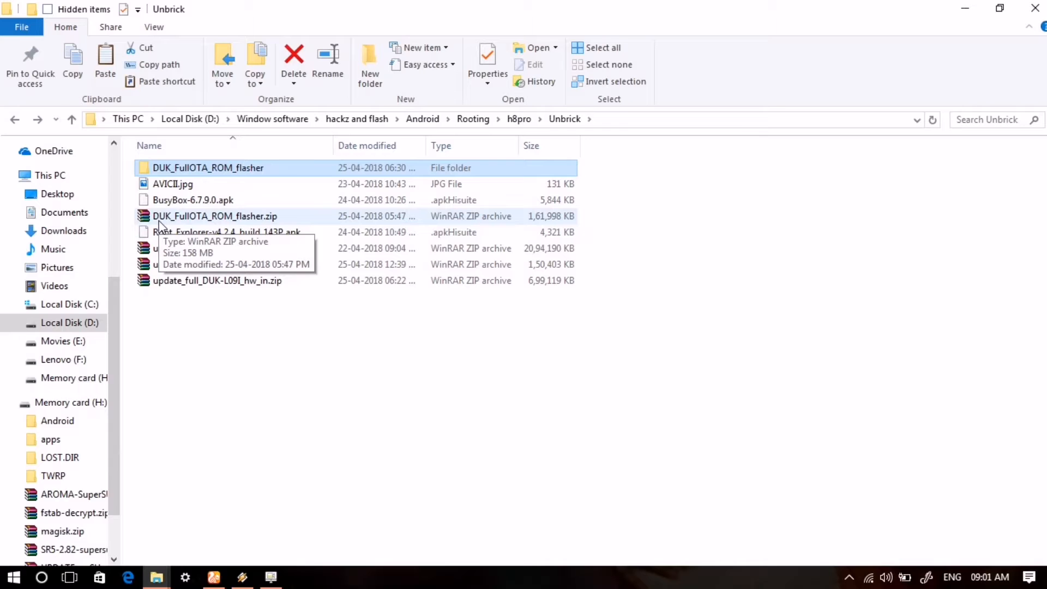
double_click(207, 168)
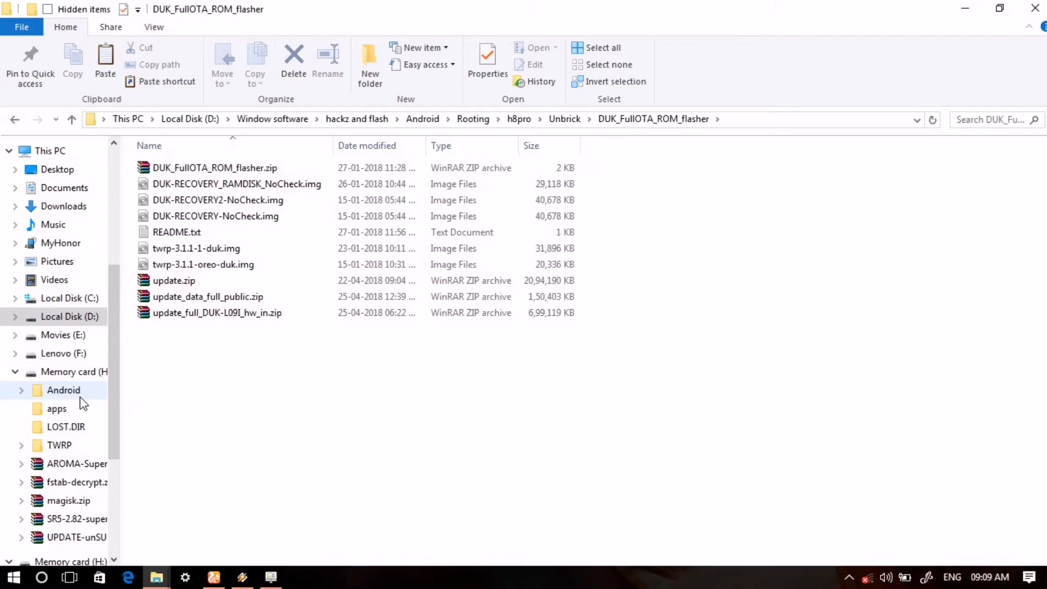
scroll(down, 3)
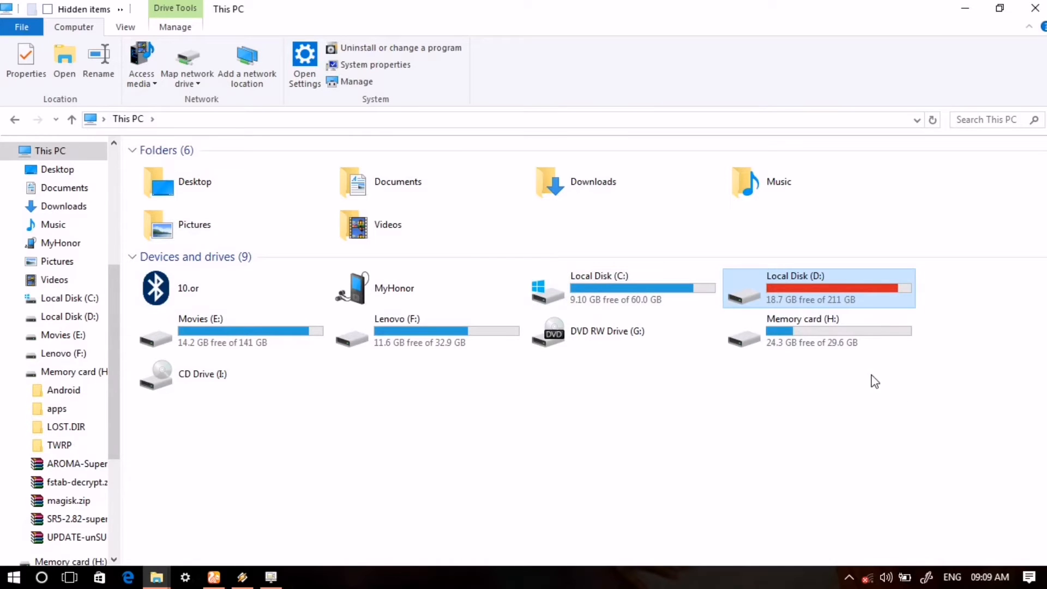
right_click(801, 330)
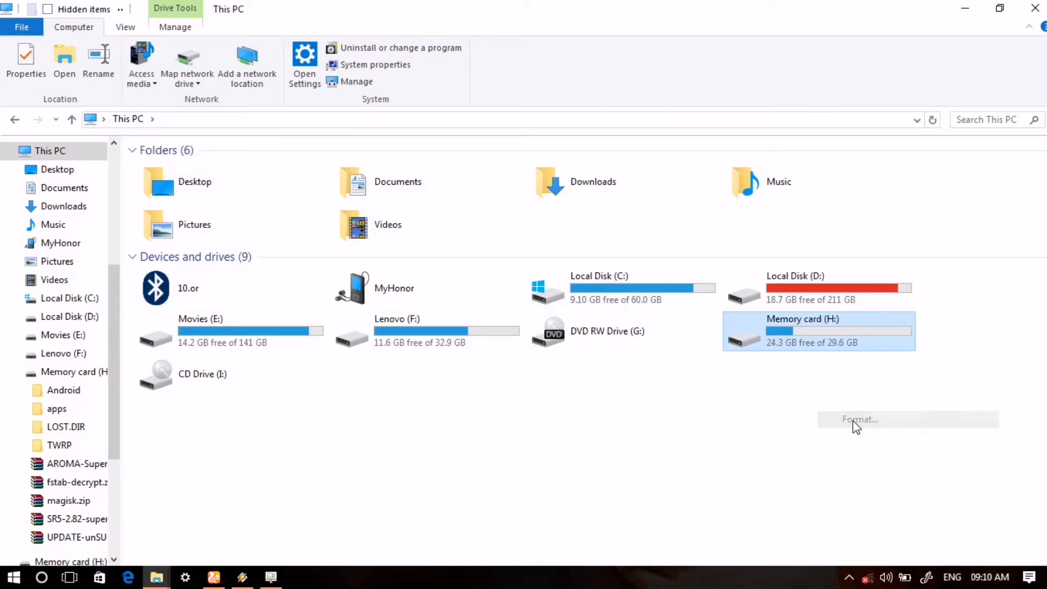
click(860, 419)
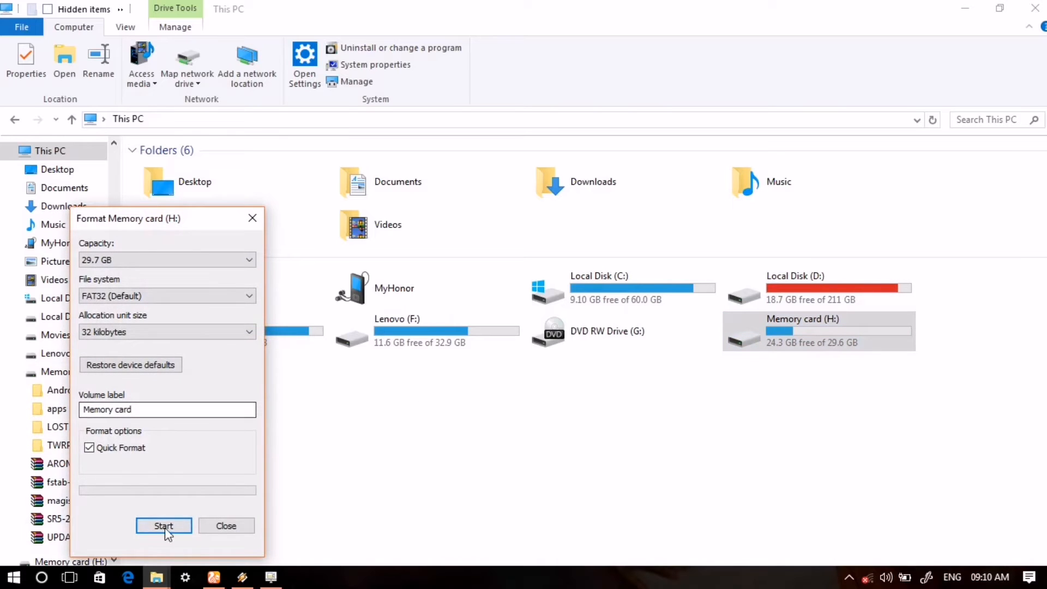
Step: Quick-format the memory card as FAT32, leaving all 29.6 GB free
click(163, 525)
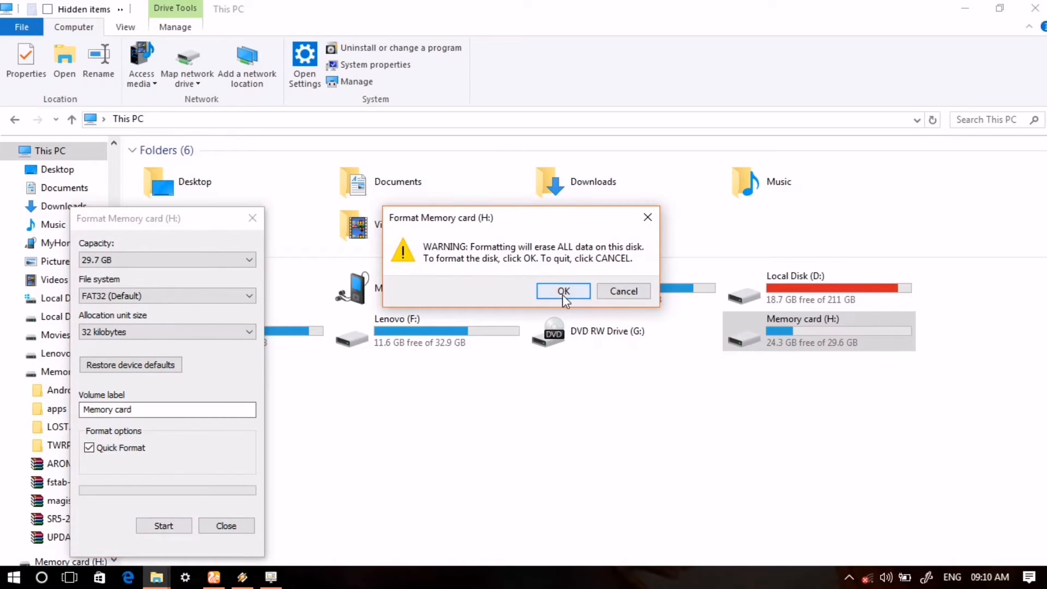
click(563, 291)
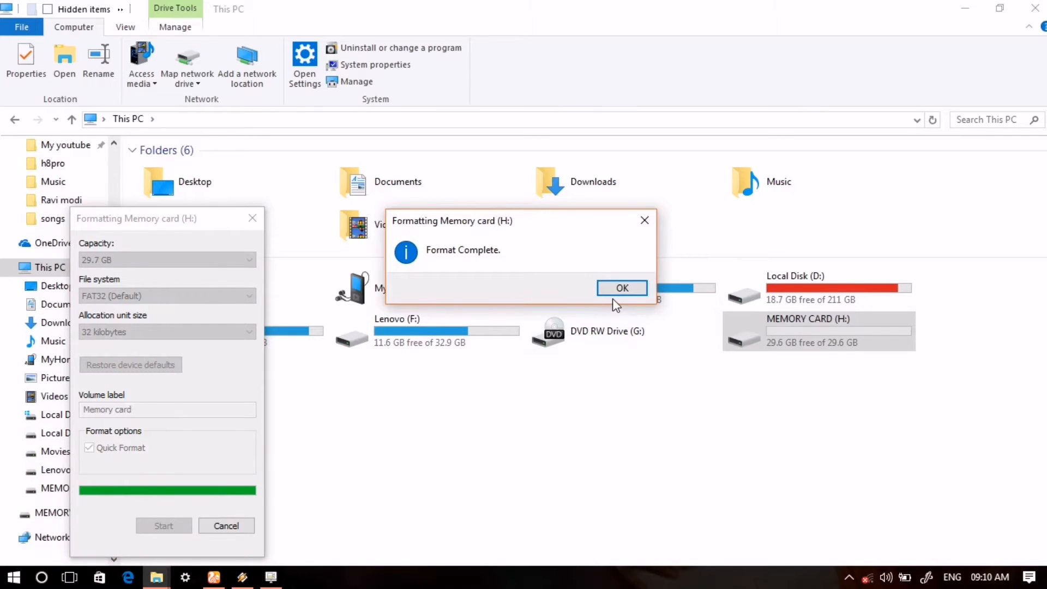
click(621, 288)
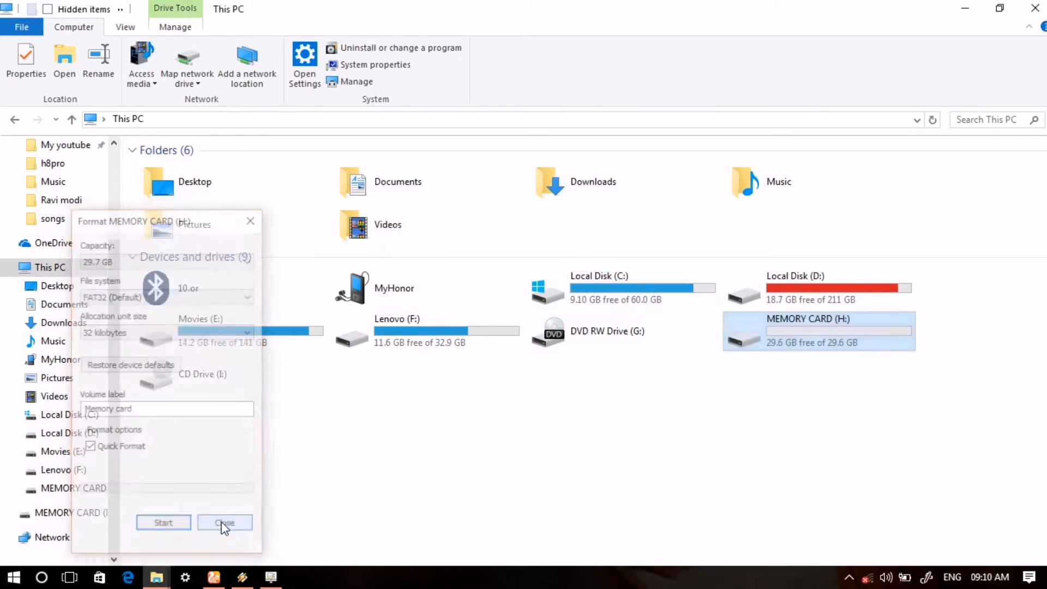
click(225, 522)
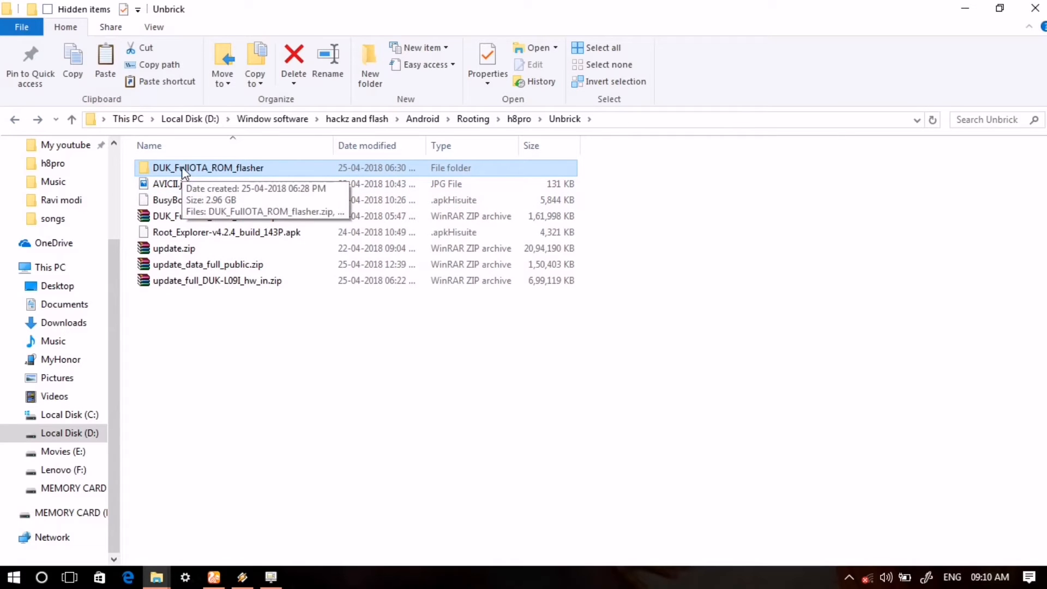
Step: Copy the DUK_FullOTA_ROM_flasher folder and paste it onto MEMORY CARD (H:)
right_click(207, 168)
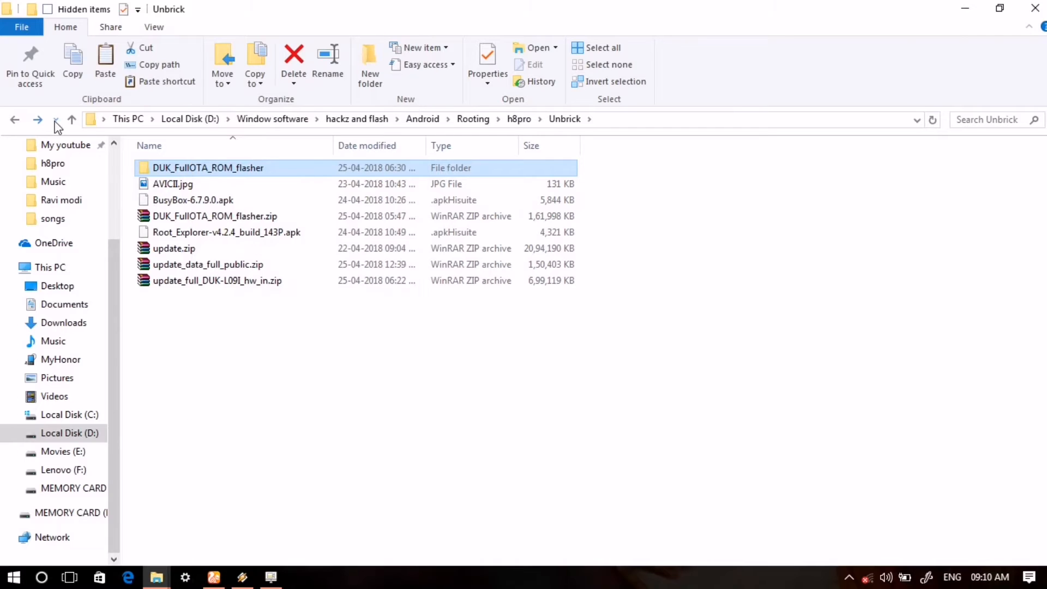
double_click(209, 168)
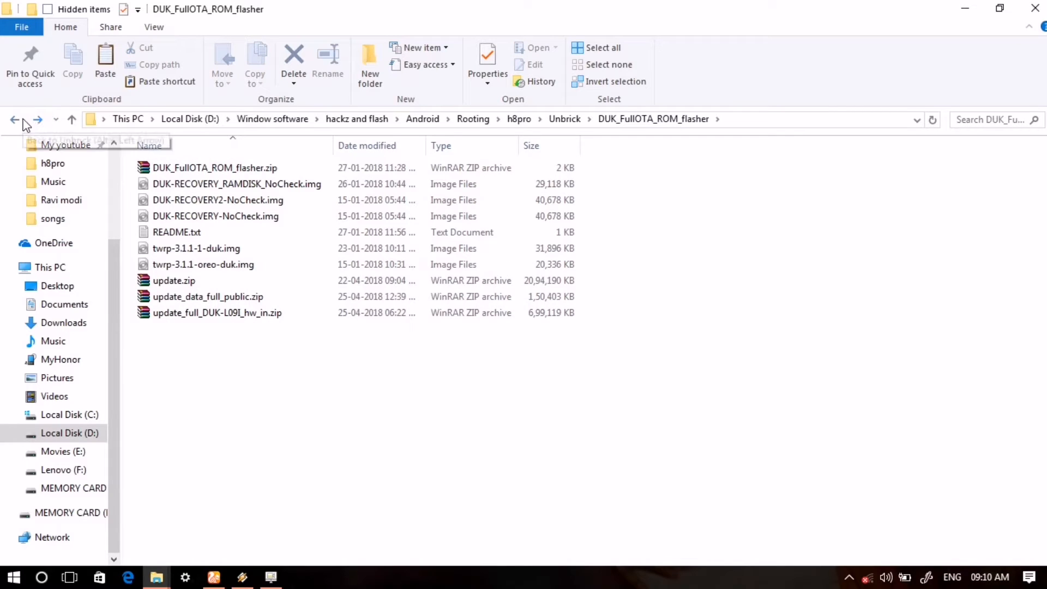
click(48, 266)
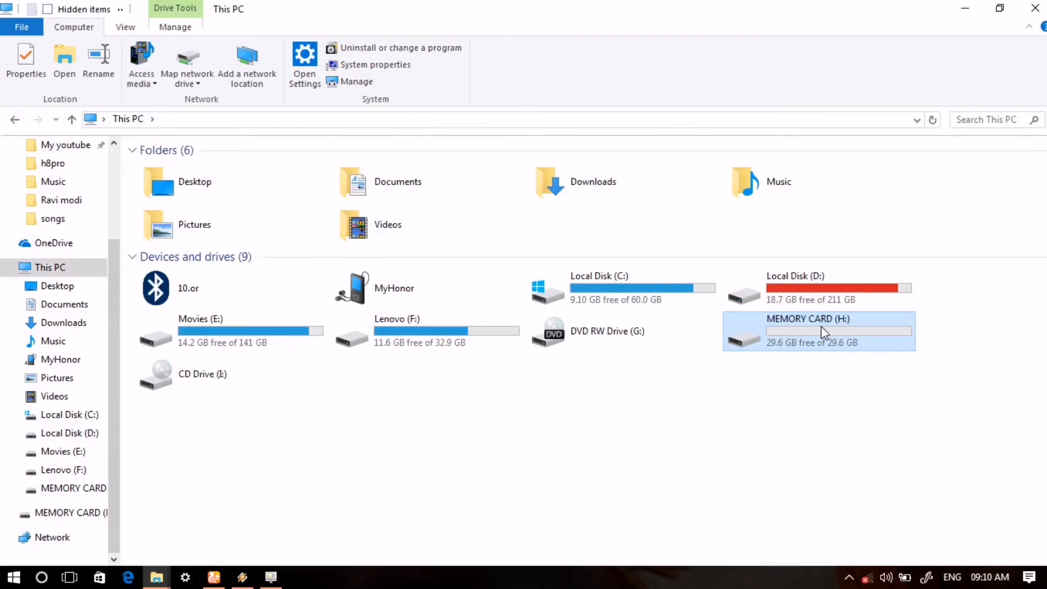
double_click(807, 319)
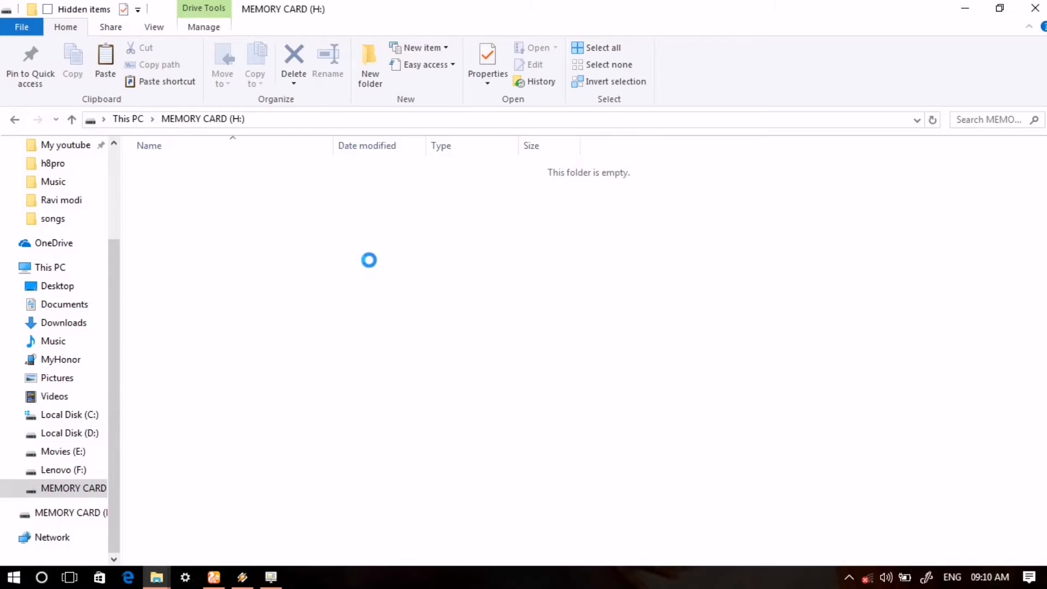
right_click(369, 259)
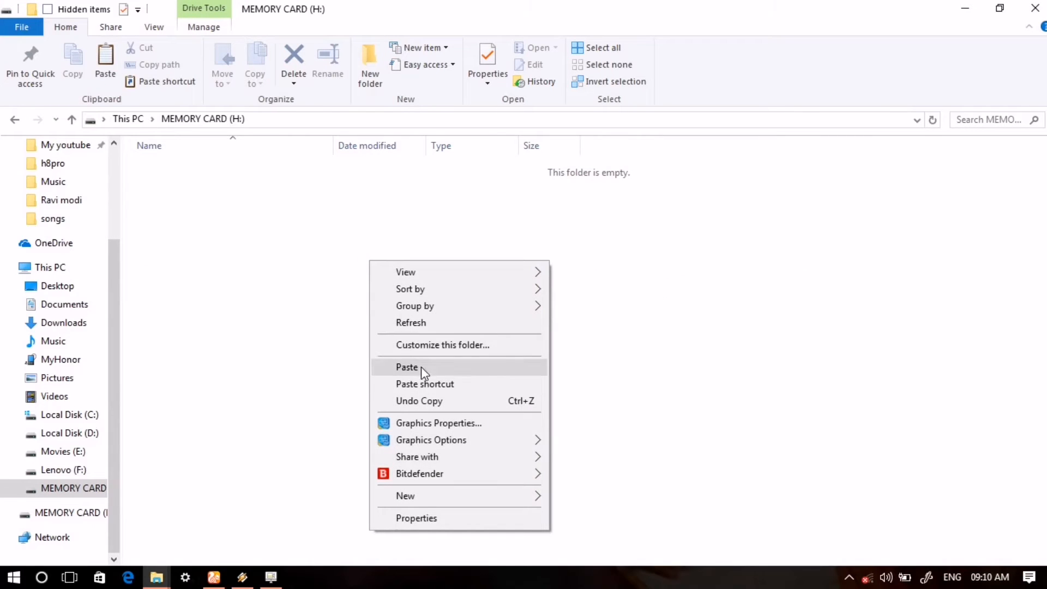
click(407, 368)
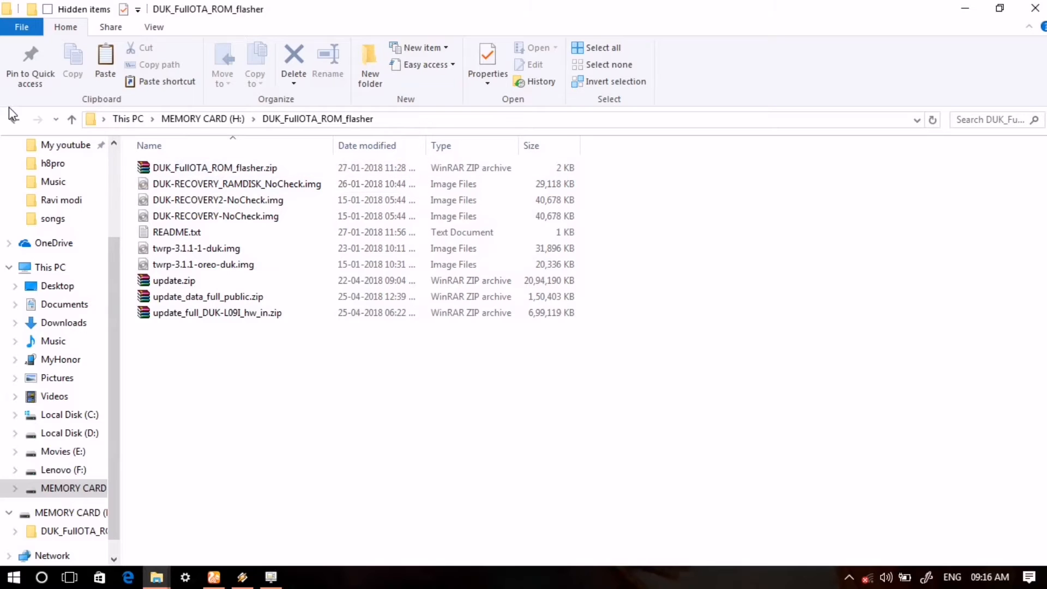
click(72, 119)
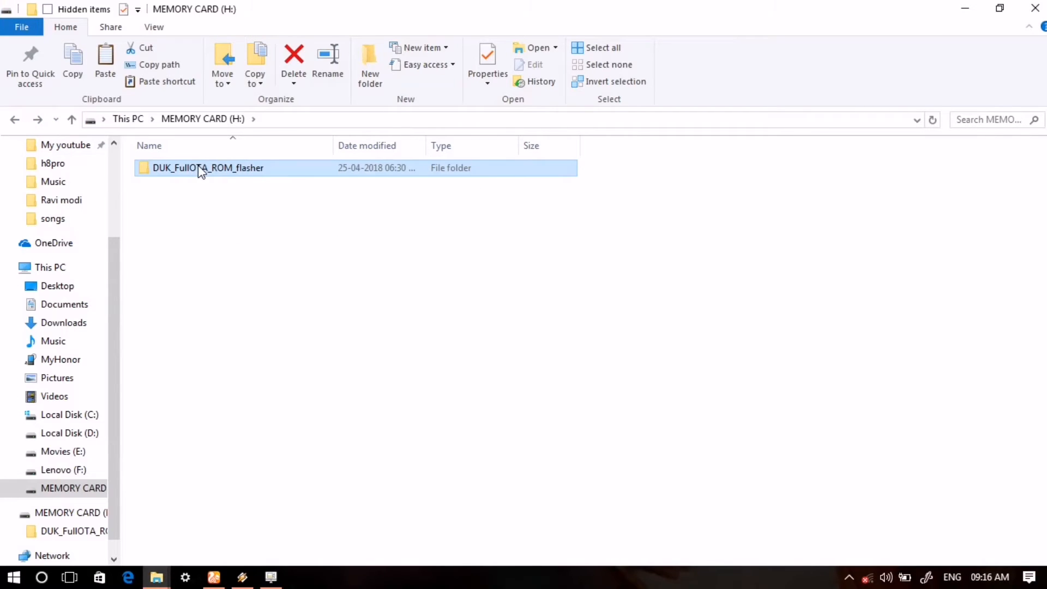
Step: Check the copied folder on the card holds DUK_FullOTA_ROM_flasher.zip, the images and update zips
double_click(208, 168)
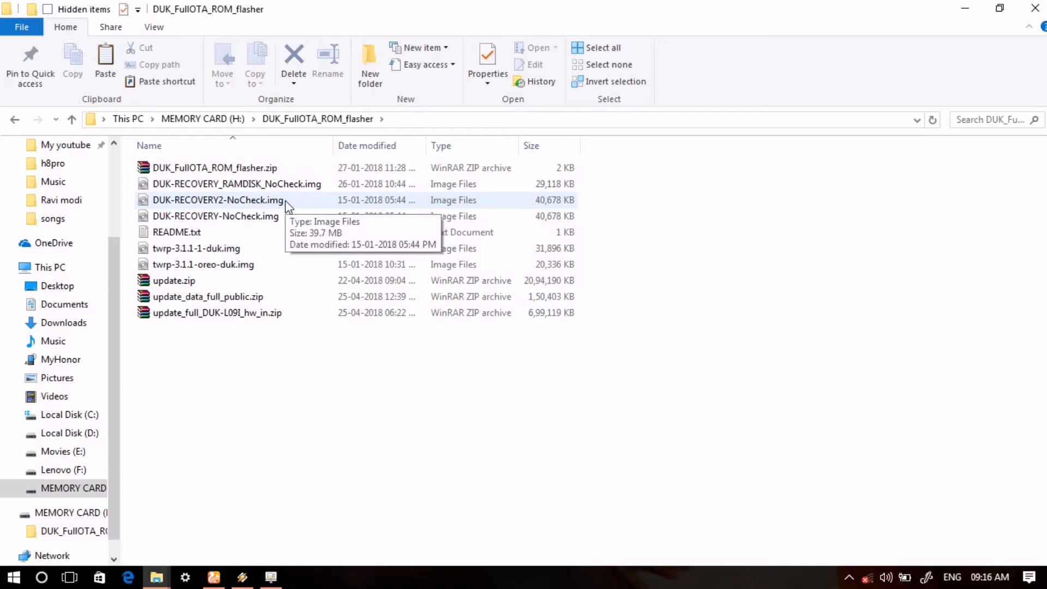
click(215, 168)
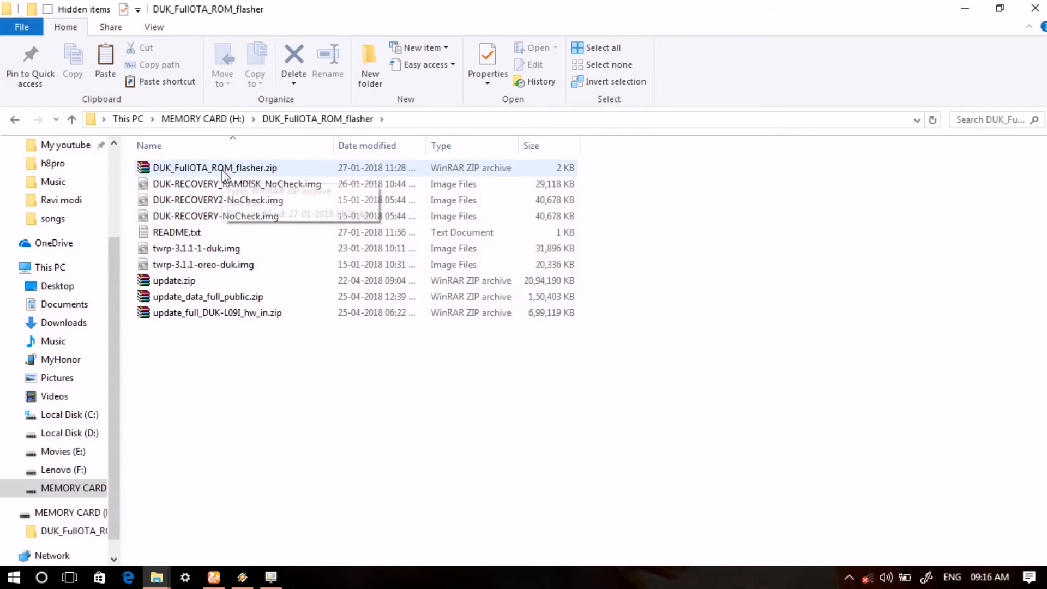
mouse_move(215, 168)
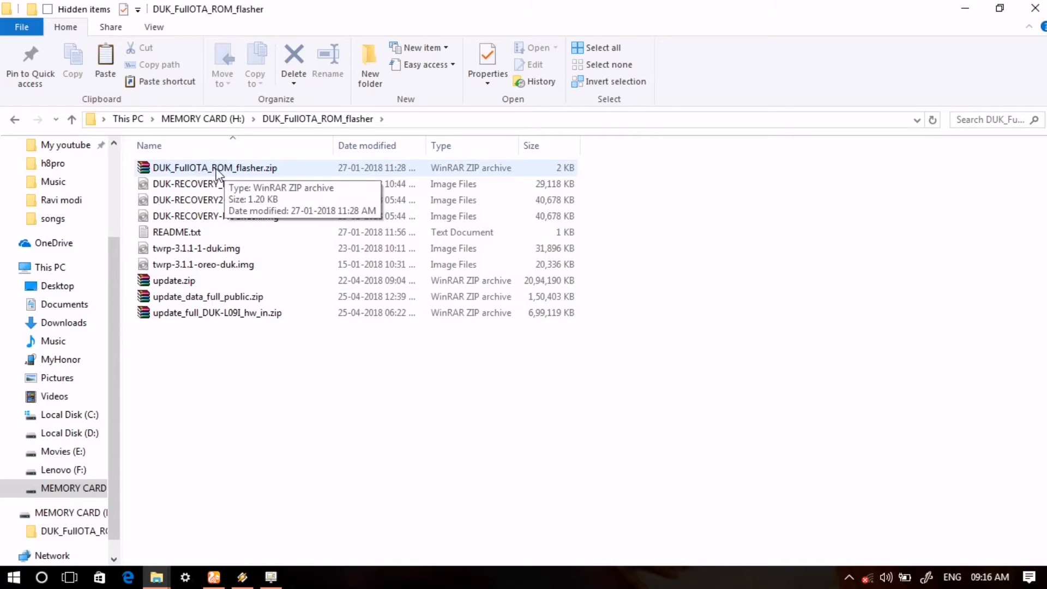
click(213, 168)
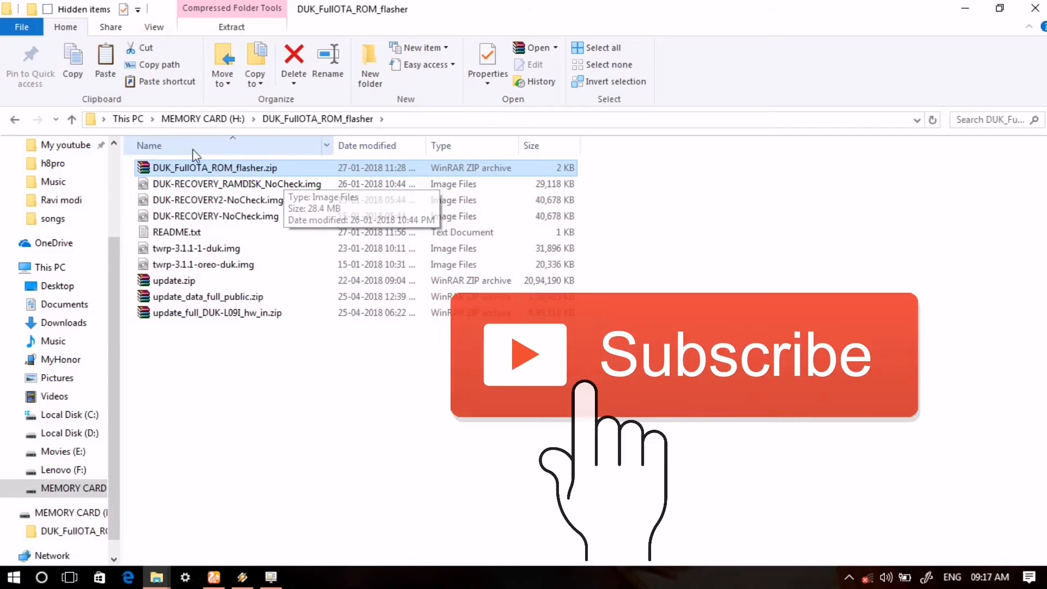
mouse_move(236, 190)
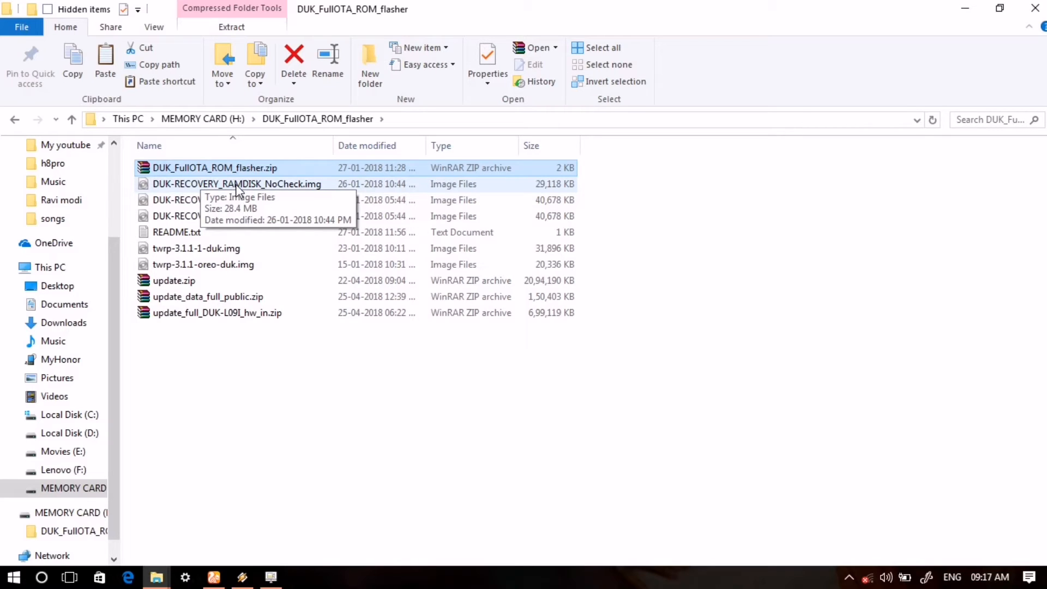
mouse_move(211, 279)
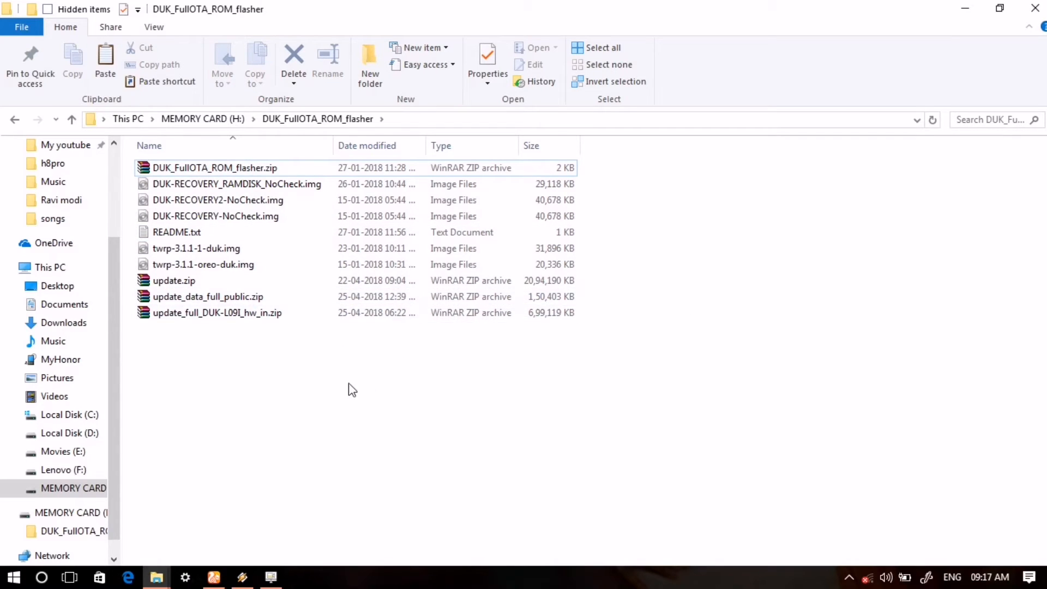
mouse_move(295, 371)
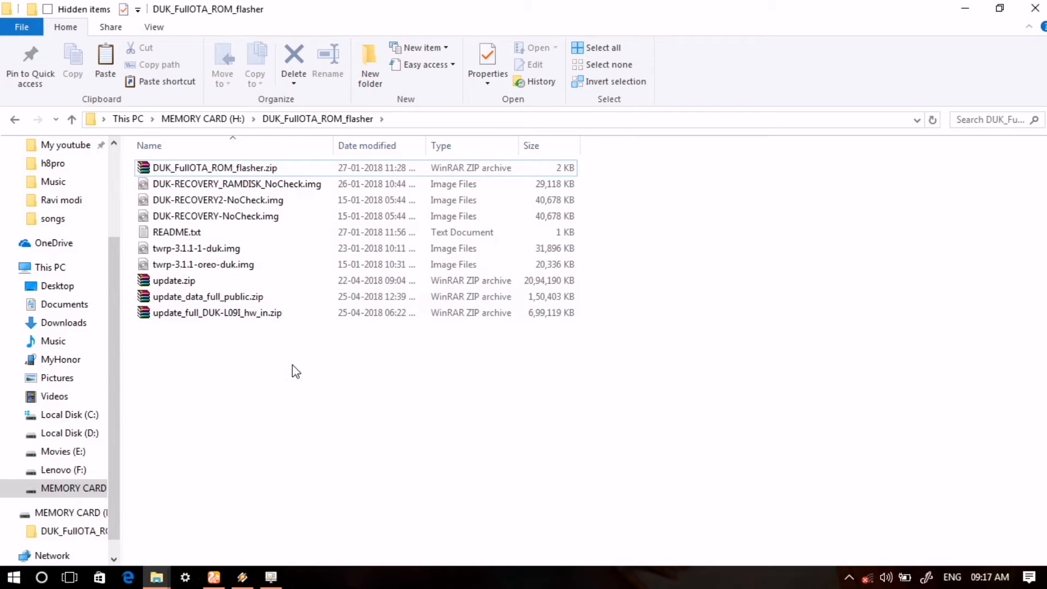
mouse_move(236, 361)
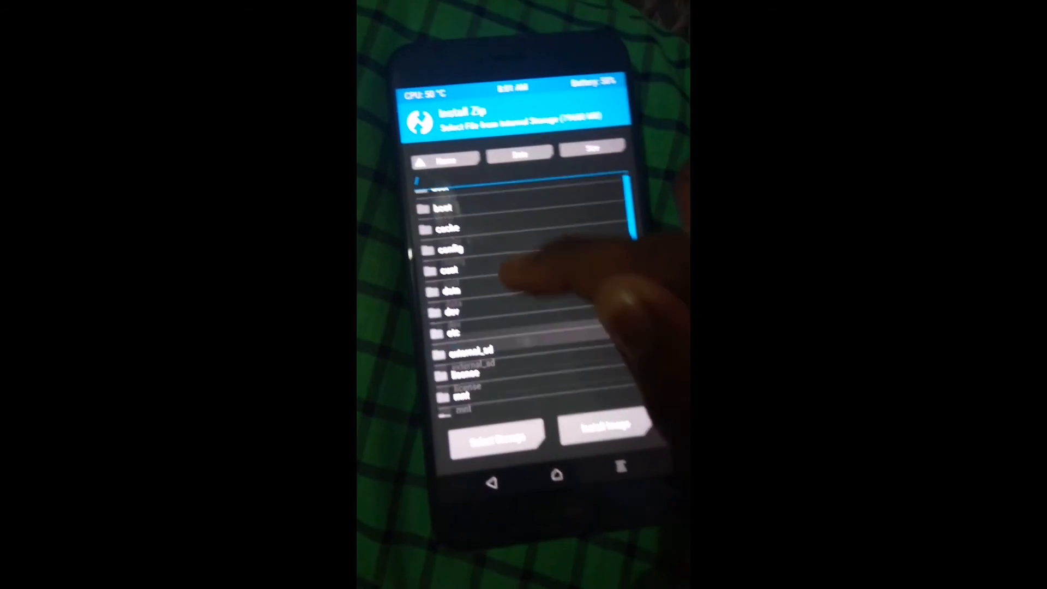
Step: Browse TWRP's Install Zip to external_sd and into the DUK_FullOTA_ROM_flasher folder
click(471, 352)
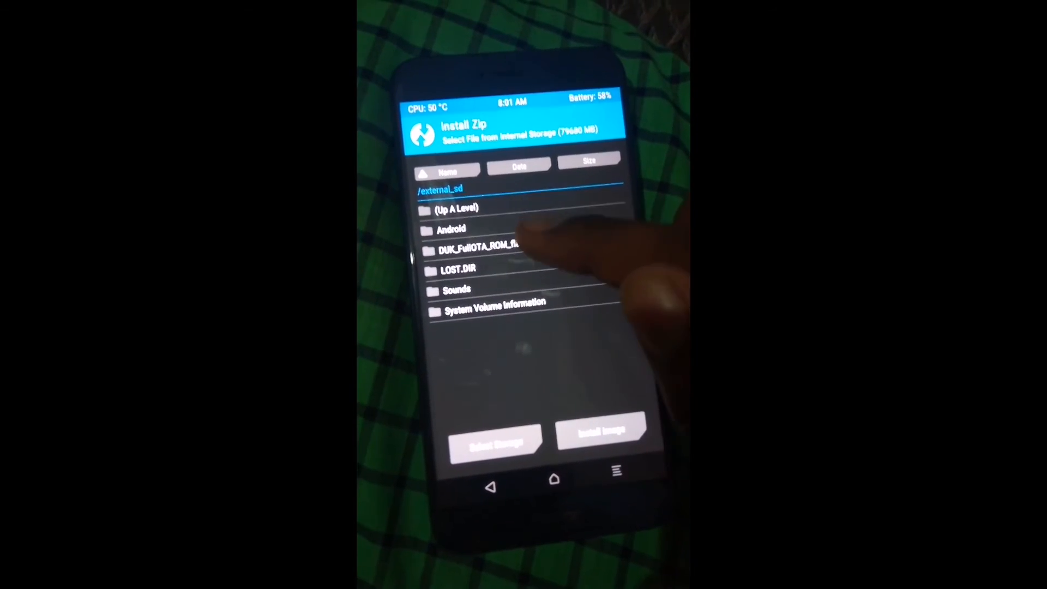
click(475, 250)
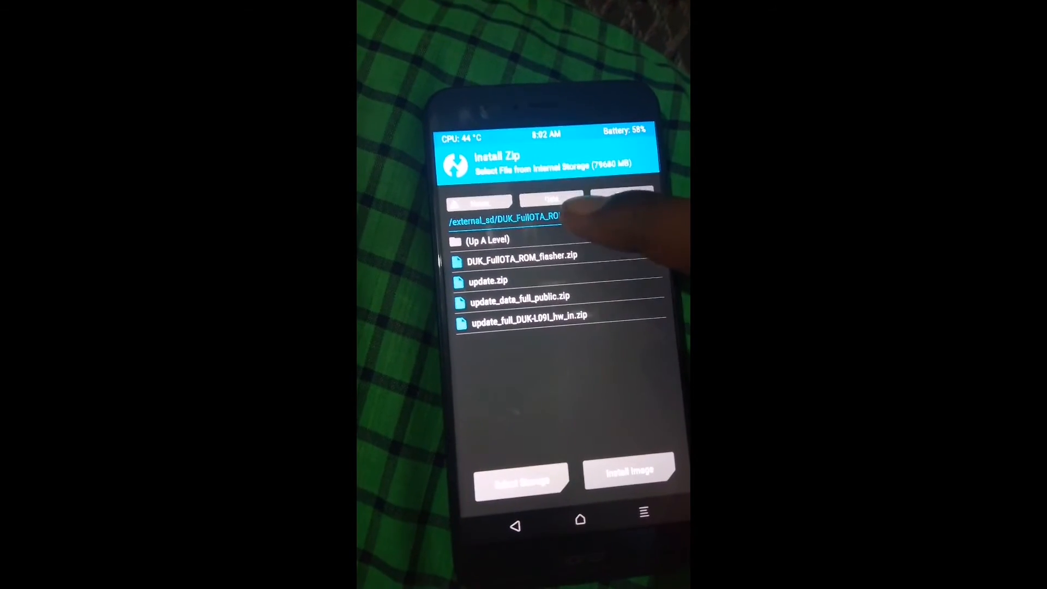
Step: Queue DUK_FullOTA_ROM_flasher.zip and swipe to flash it, booting into EMUI setup
click(521, 260)
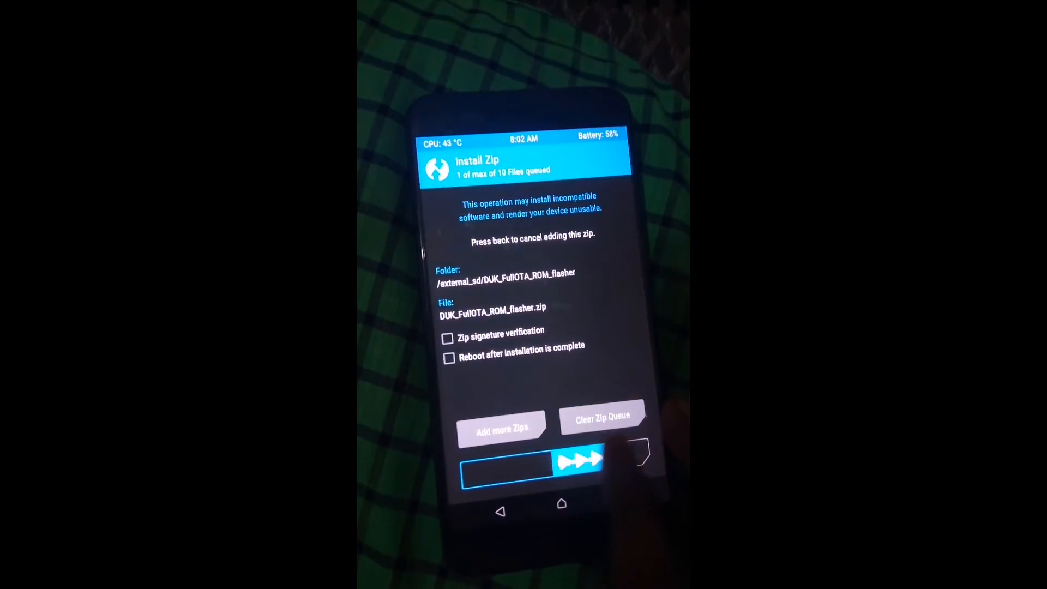
drag(503, 462, 598, 462)
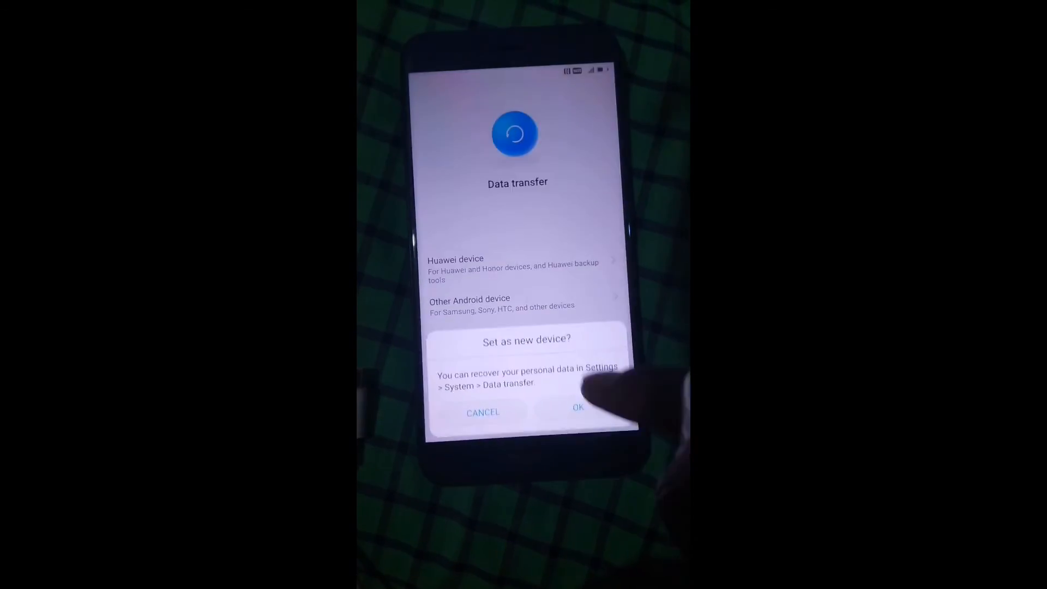
Step: Confirm 'Set as new device?' with OK, skipping data restore and landing on the EMUI home screen
click(578, 411)
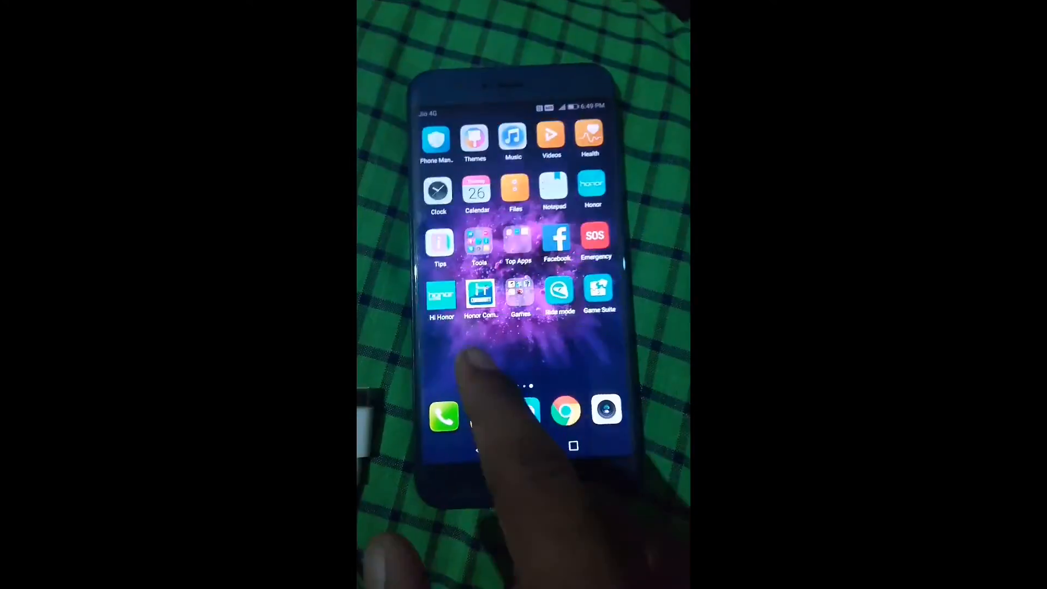